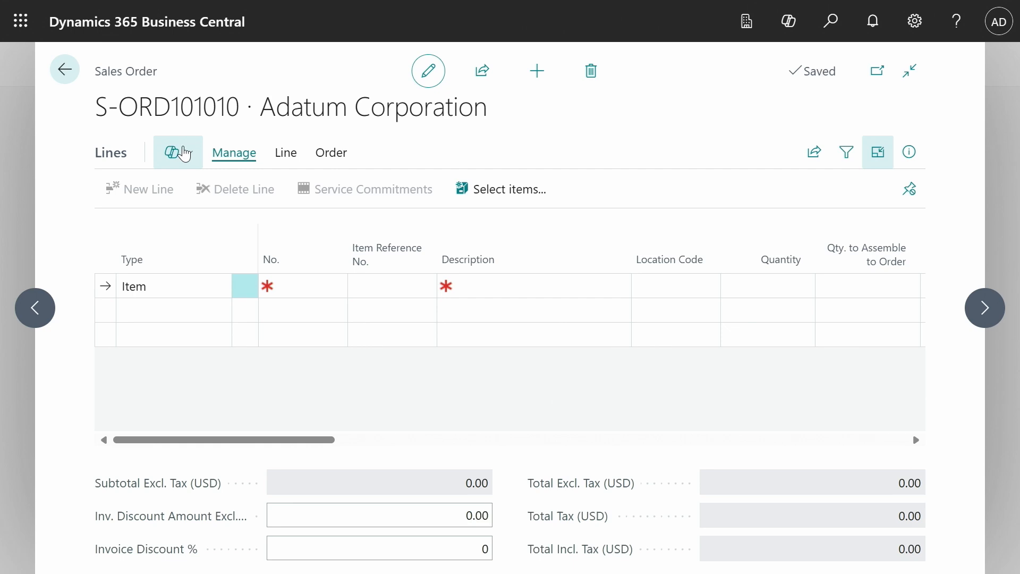
# - Ask Copilot to suggest lines for 'I need 6 guestchairs and a couple of desks'
pyautogui.click(178, 152)
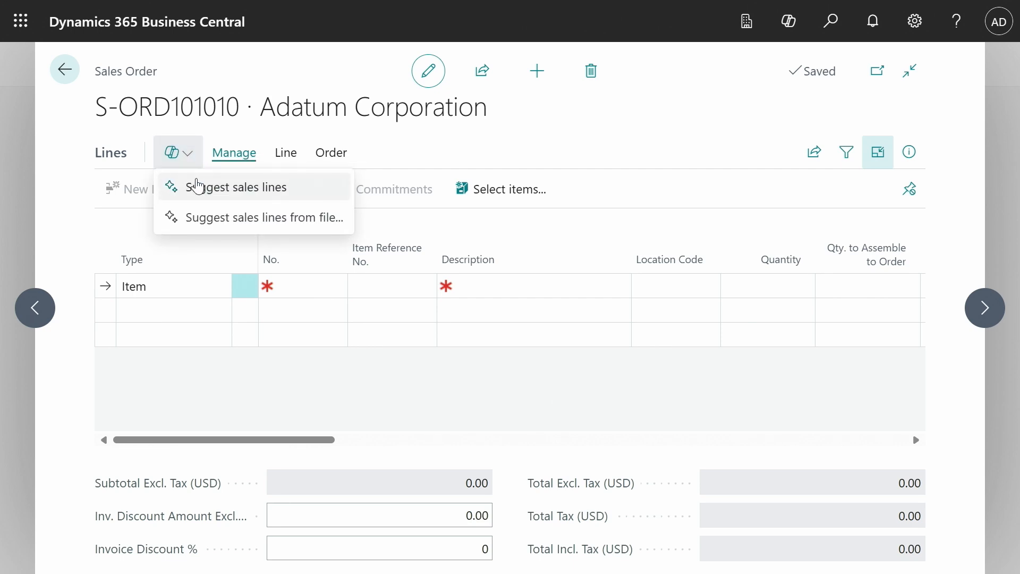
pyautogui.click(244, 188)
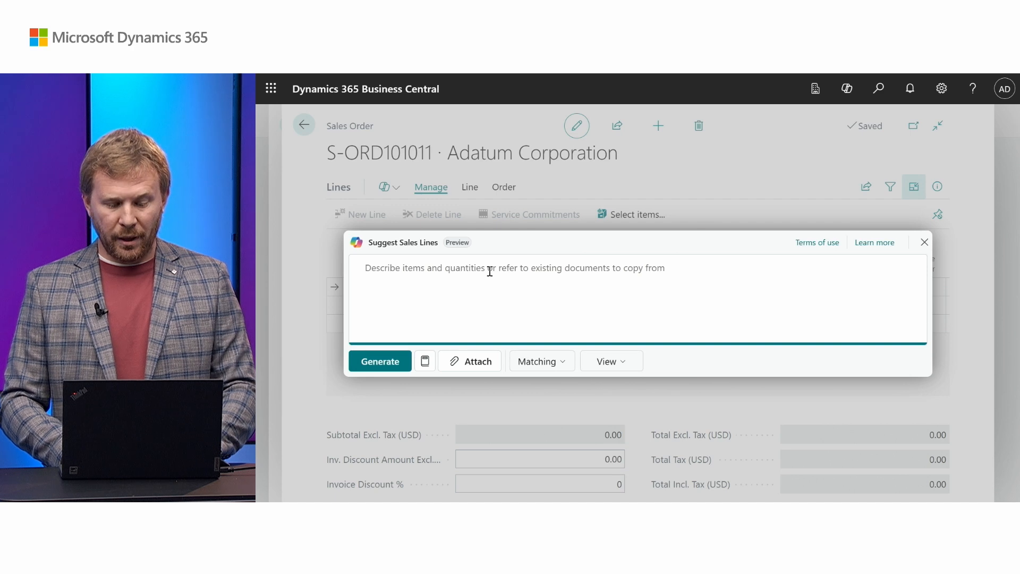
pyautogui.write('I need 6 guestchairs and a couple of desks')
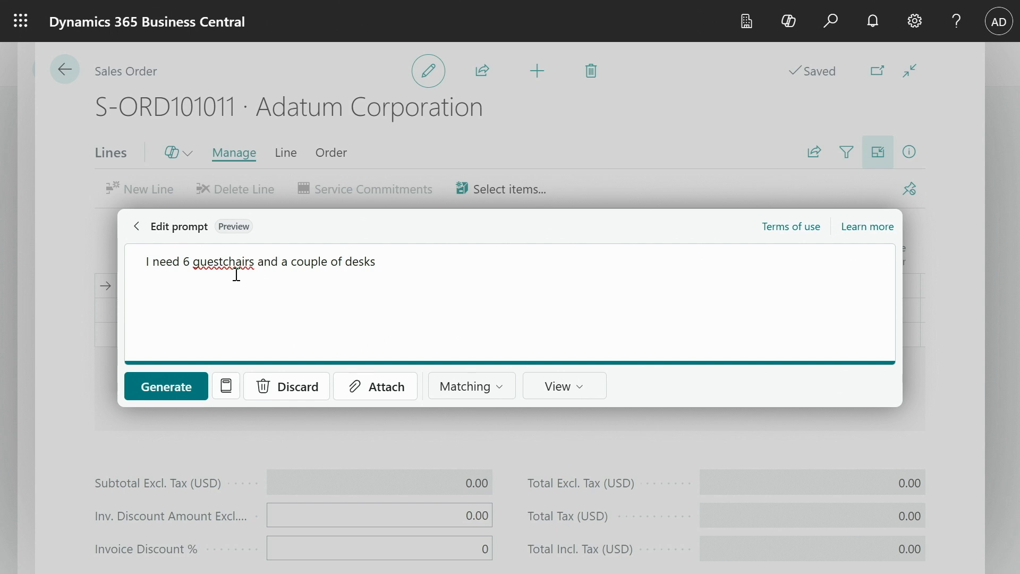
pyautogui.moveTo(409, 296)
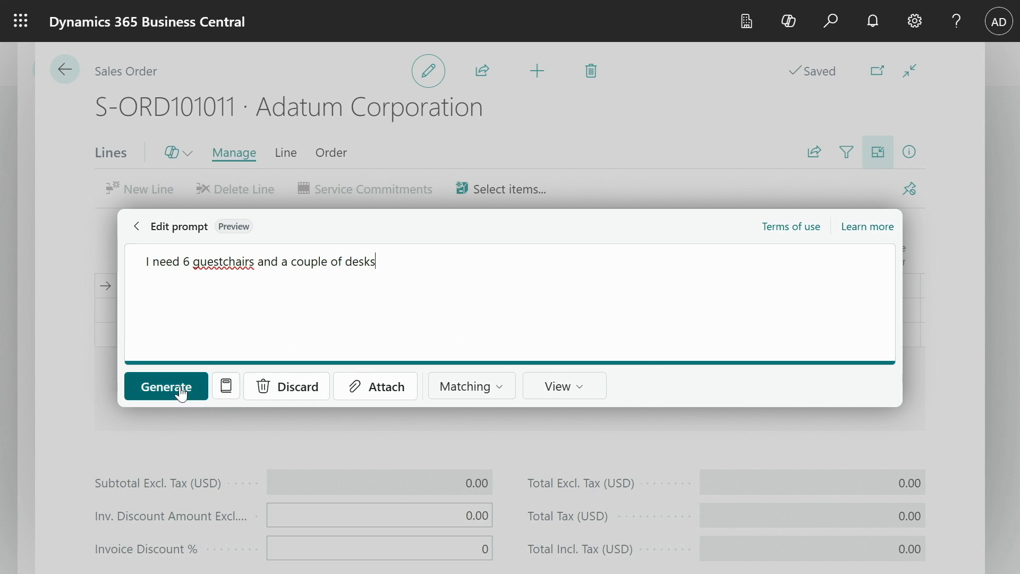
pyautogui.click(166, 385)
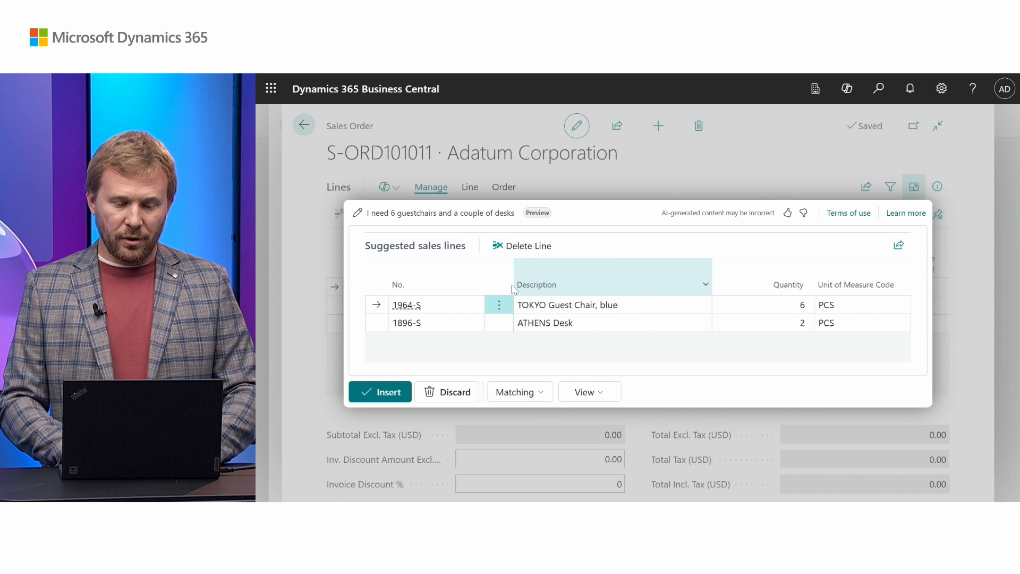
pyautogui.moveTo(591, 328)
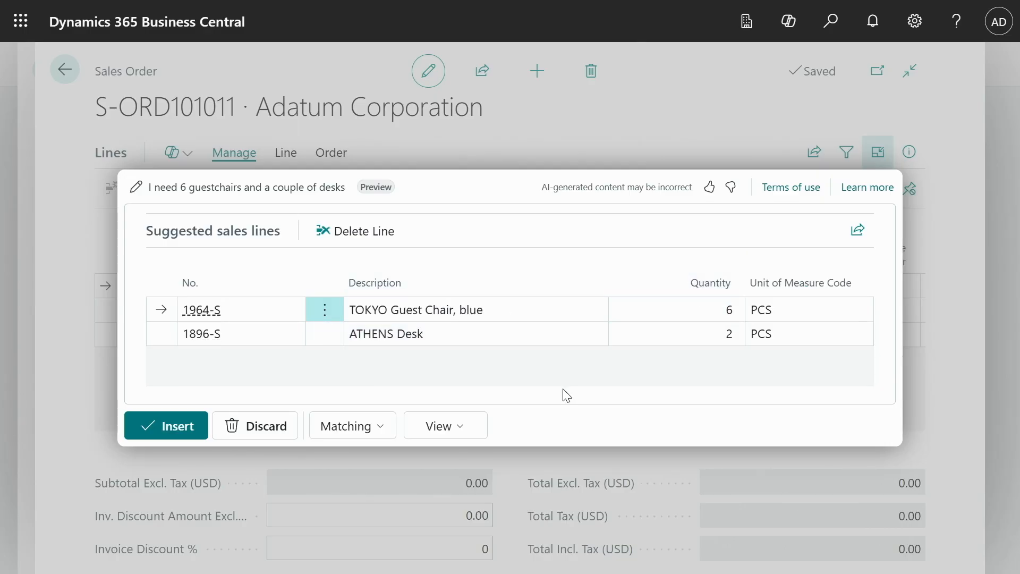
# - Generate Copilot line suggestions for a coffee maker, then for a bigger one
pyautogui.click(255, 425)
pyautogui.write('I need a small coffee maker')
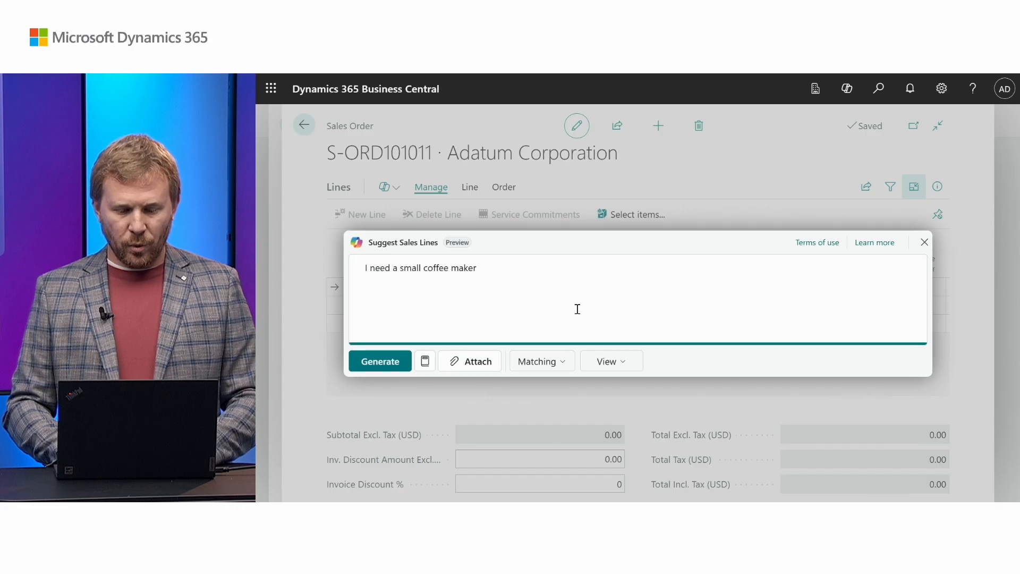
pyautogui.click(380, 361)
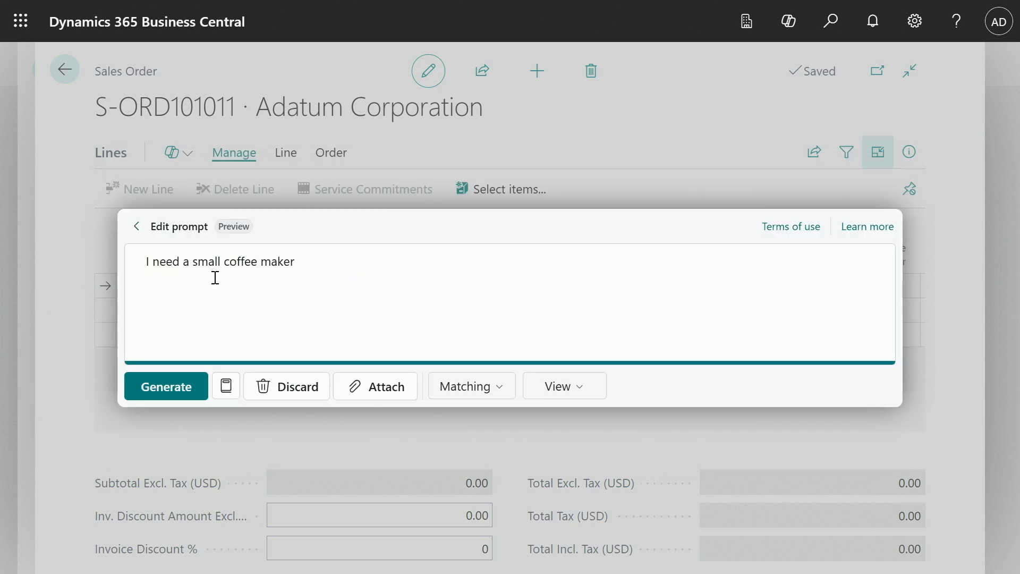
pyautogui.write('bigger')
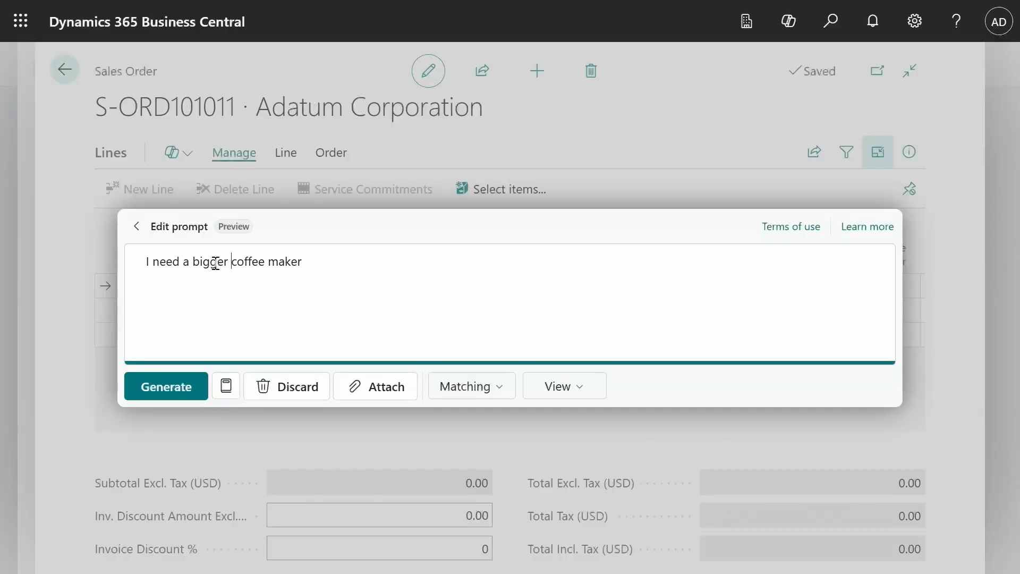
pyautogui.click(165, 386)
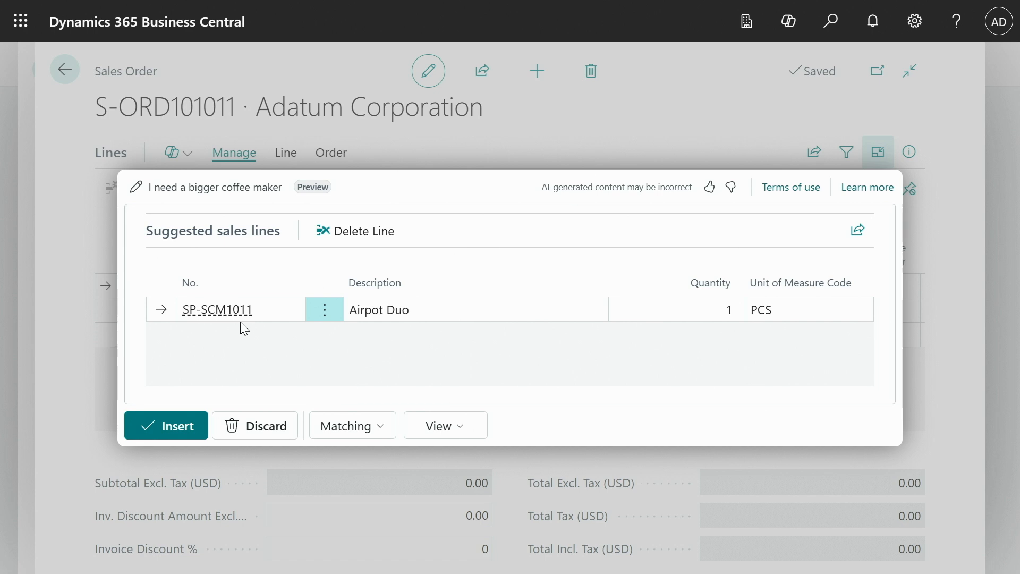
pyautogui.moveTo(216, 309)
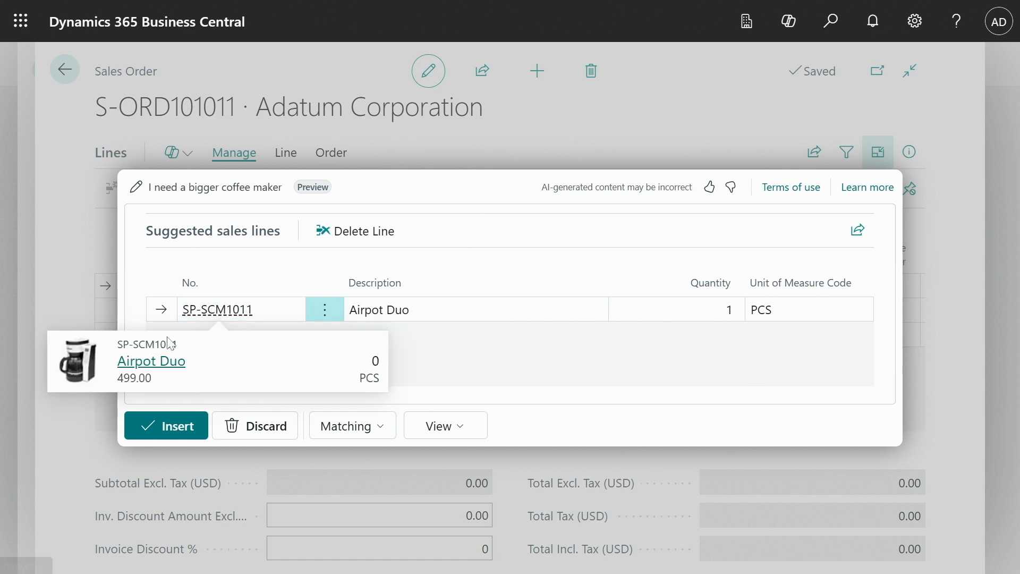
# - Revise the prompt to a big coffee maker for commercial use and regenerate
pyautogui.click(136, 226)
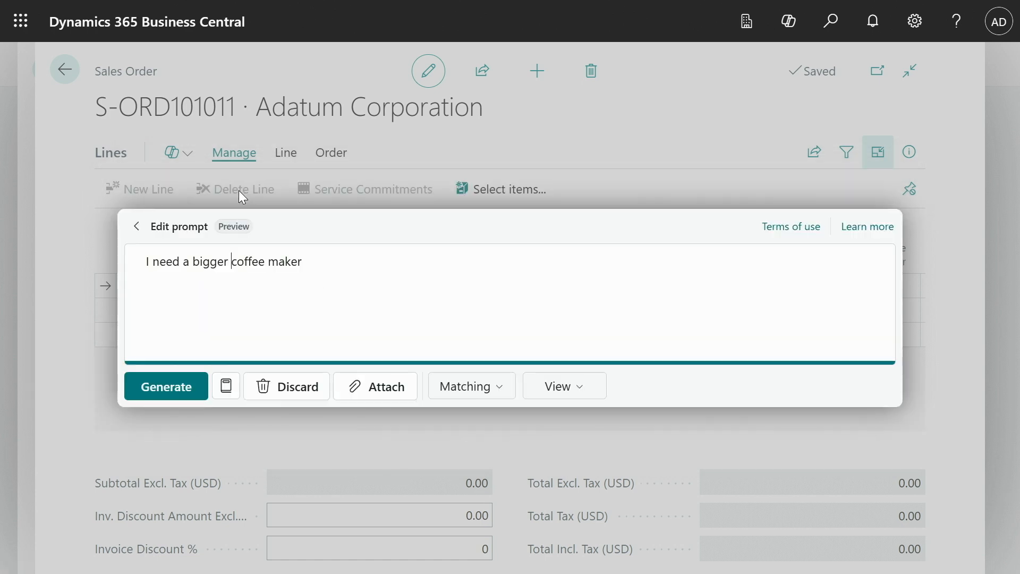
pyautogui.doubleClick(211, 261)
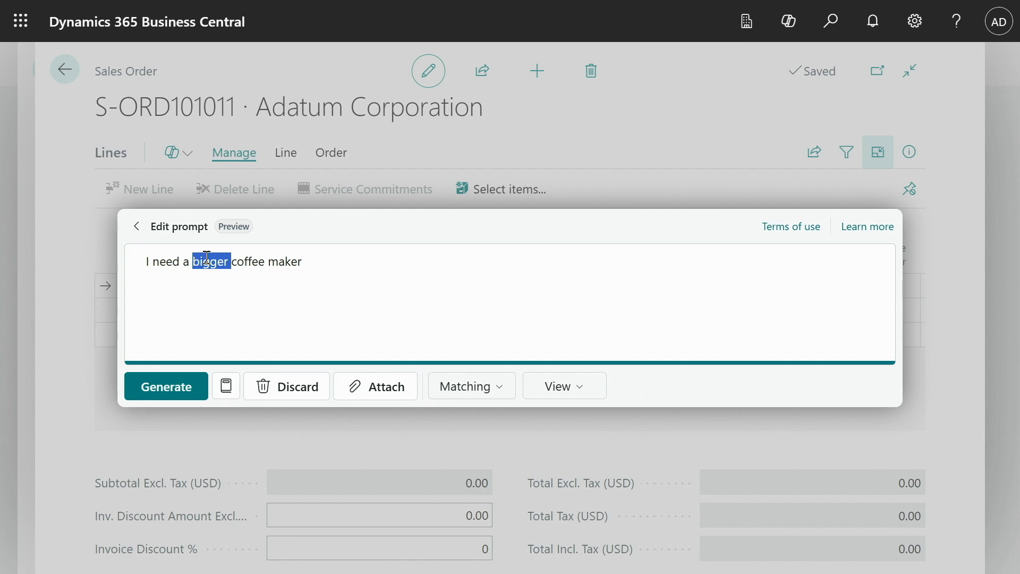
pyautogui.write('big')
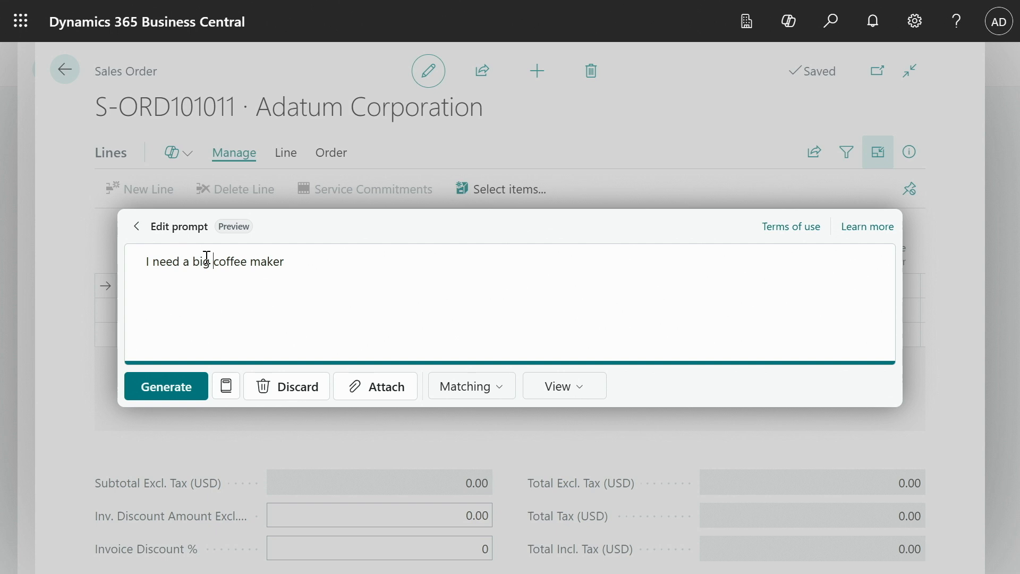
pyautogui.write('for co')
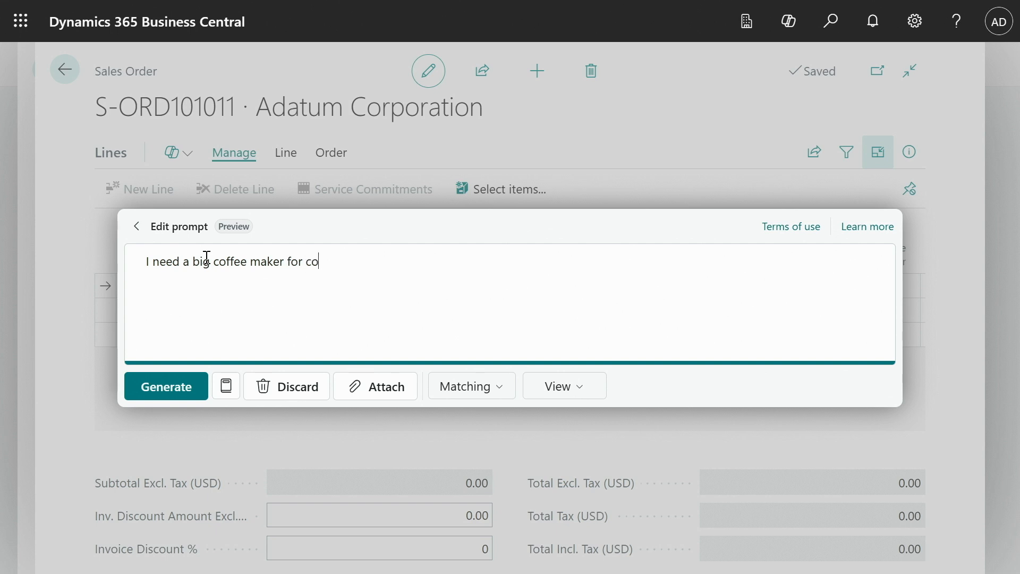
pyautogui.write('mmercial use')
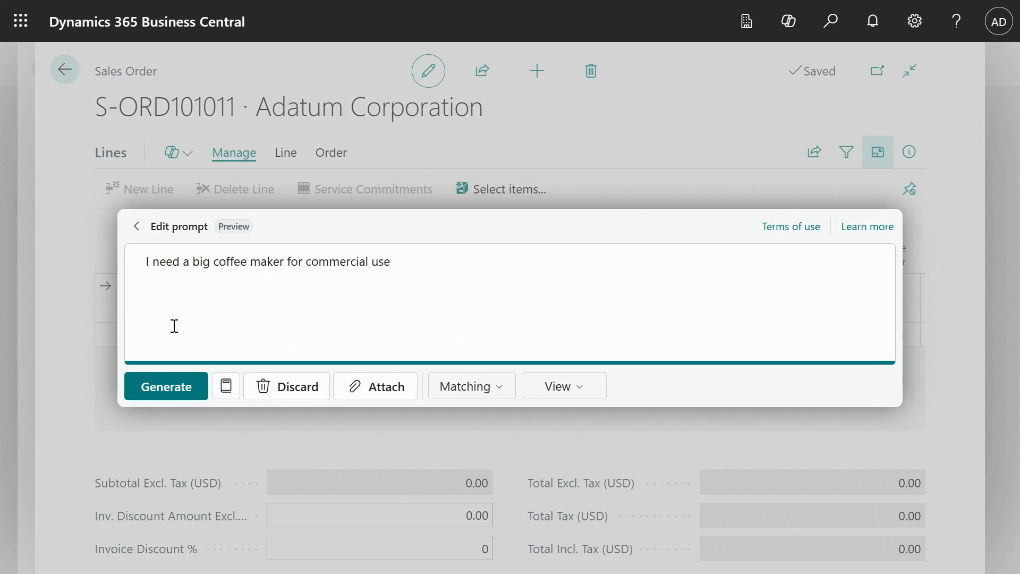
pyautogui.click(166, 386)
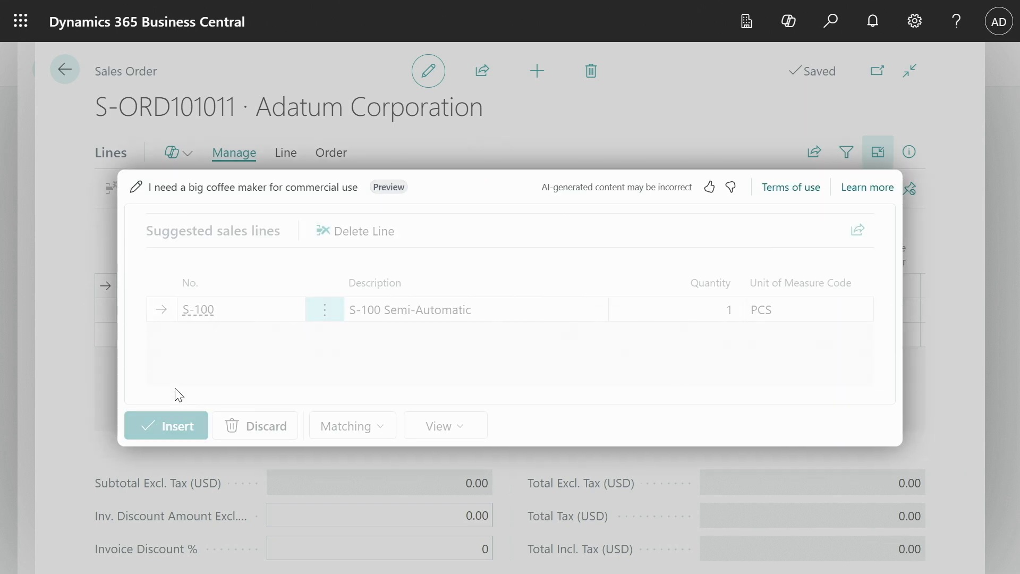
pyautogui.click(208, 309)
pyautogui.write('Can I get two desks, black and green chairs, 6 each, and lamps for these desks.')
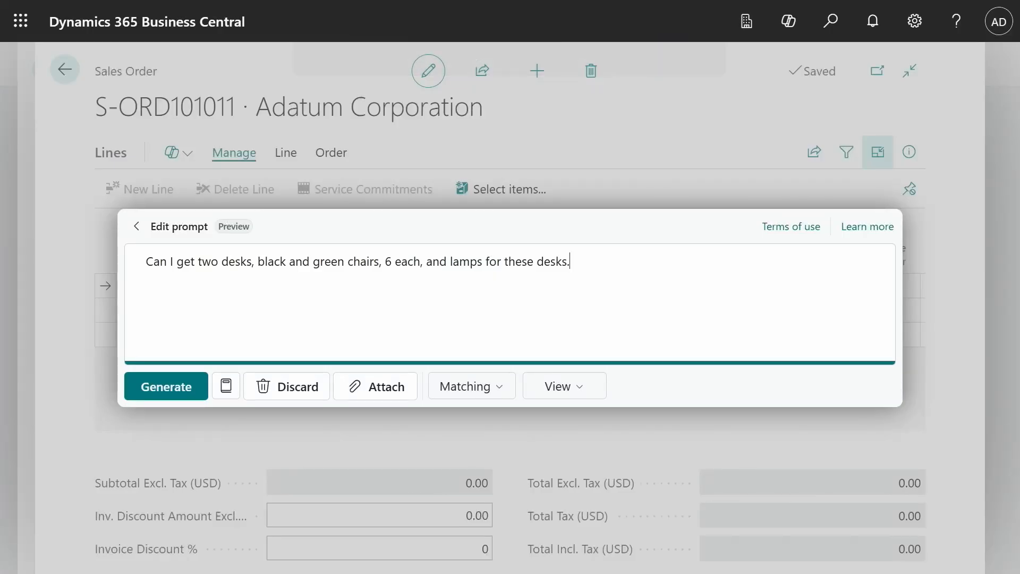
pyautogui.moveTo(456, 298)
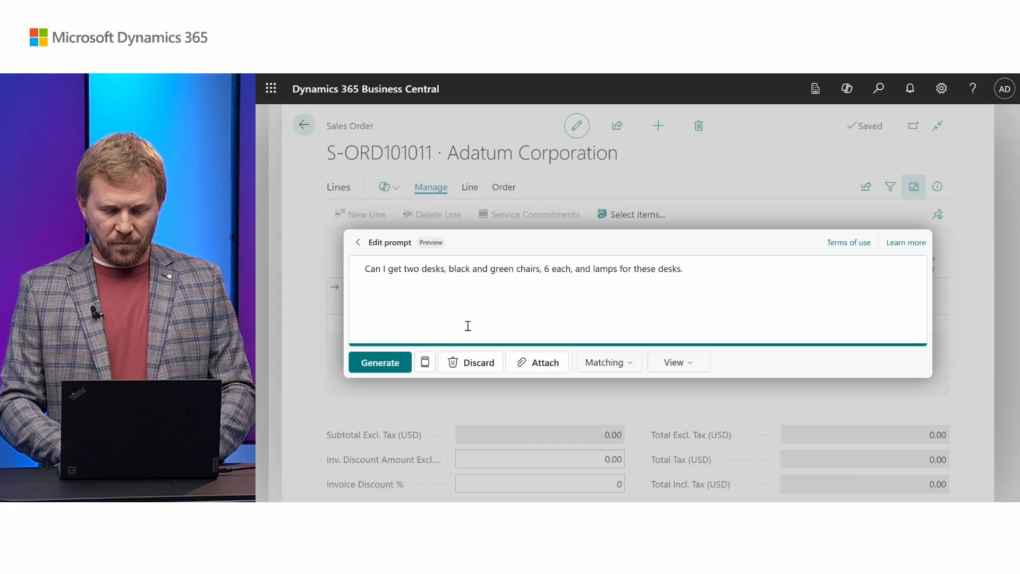
# - Generate lines for desks, chairs and lamps, and review the four suggestions
pyautogui.click(379, 362)
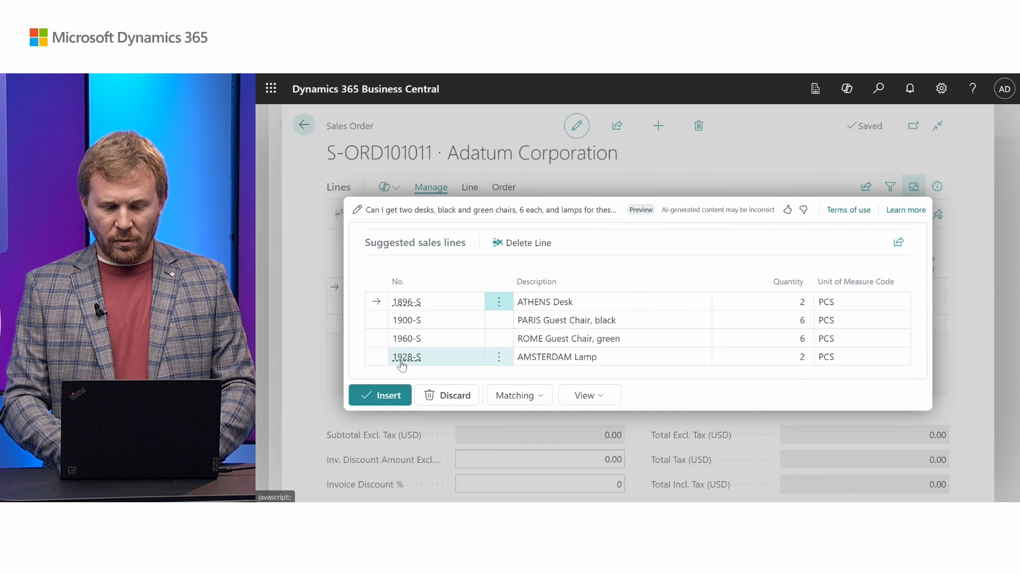
pyautogui.moveTo(406, 356)
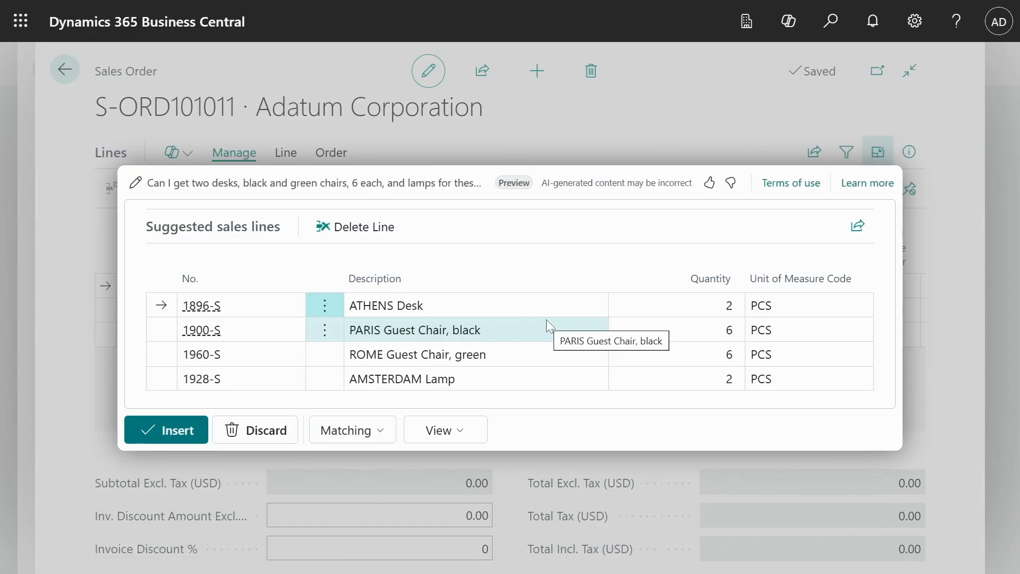
pyautogui.moveTo(487, 380)
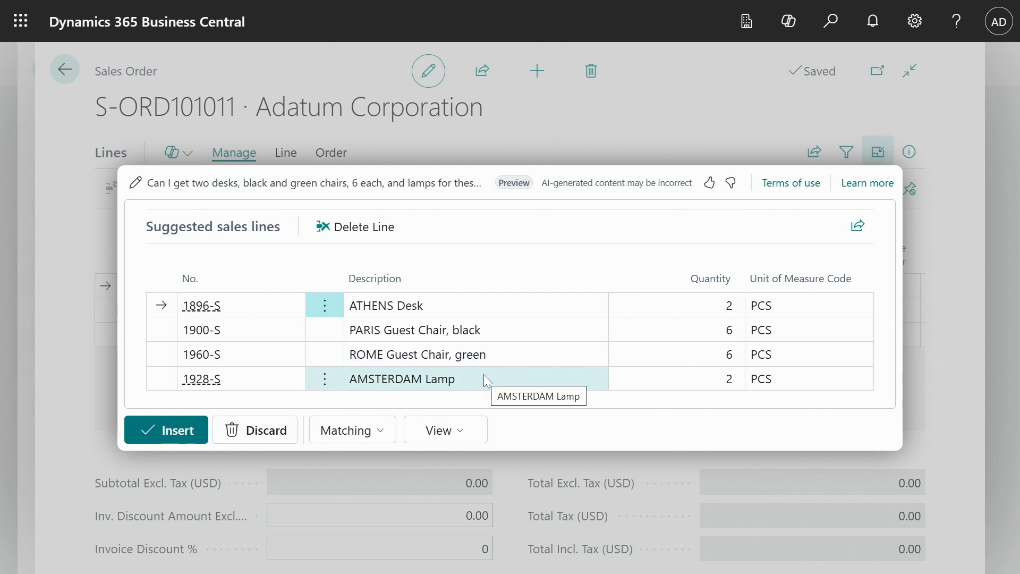
pyautogui.click(414, 329)
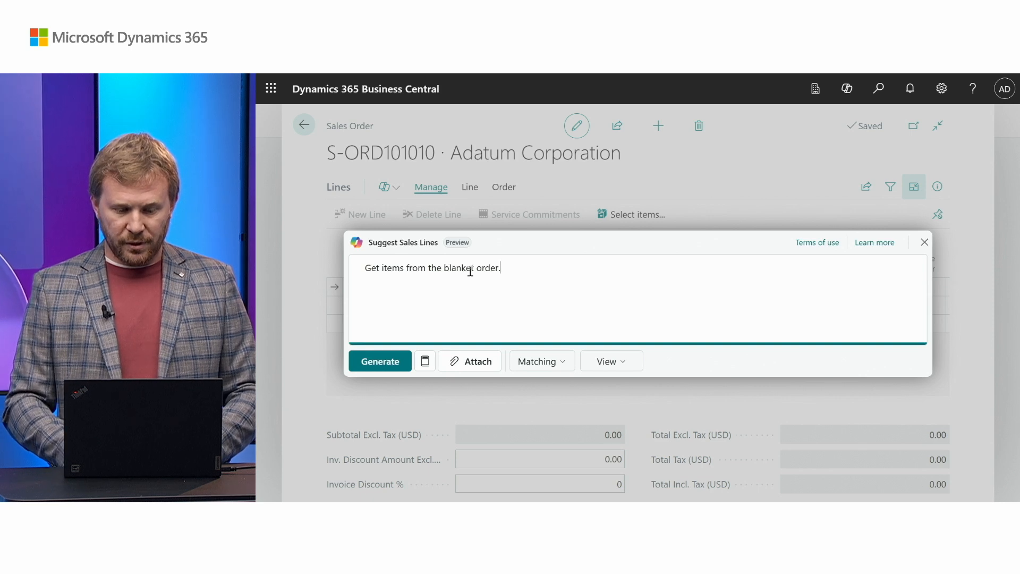
# - Insert blanket-order desk and swivel chair lines at quantity 5, skipping shipping/invoicing
pyautogui.click(380, 361)
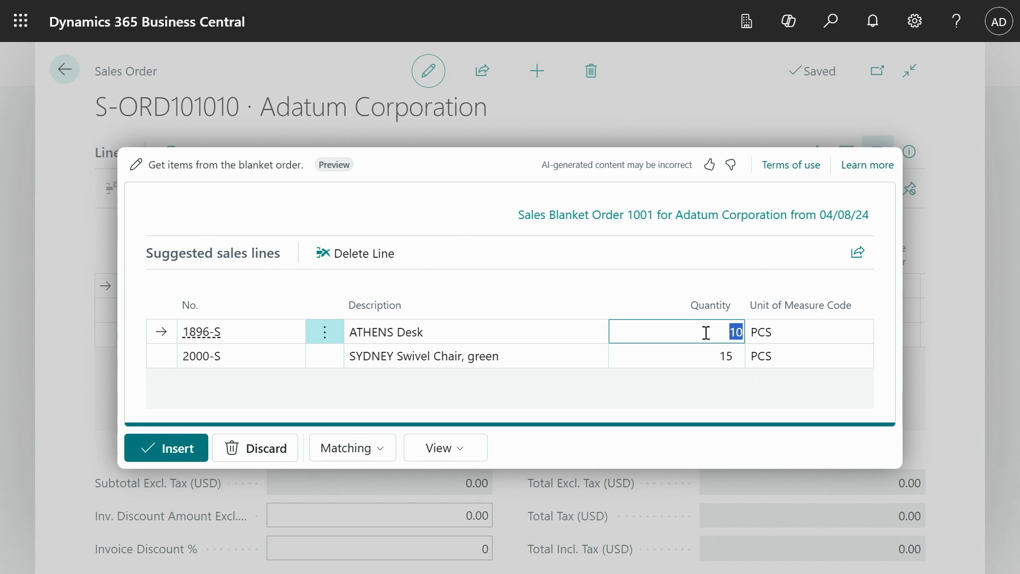
pyautogui.write('5')
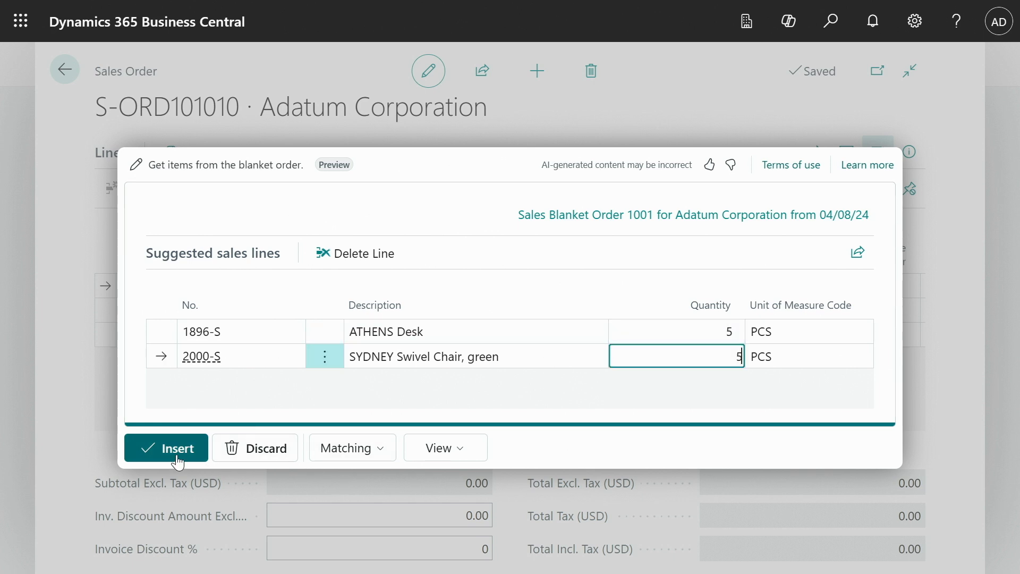
pyautogui.click(166, 448)
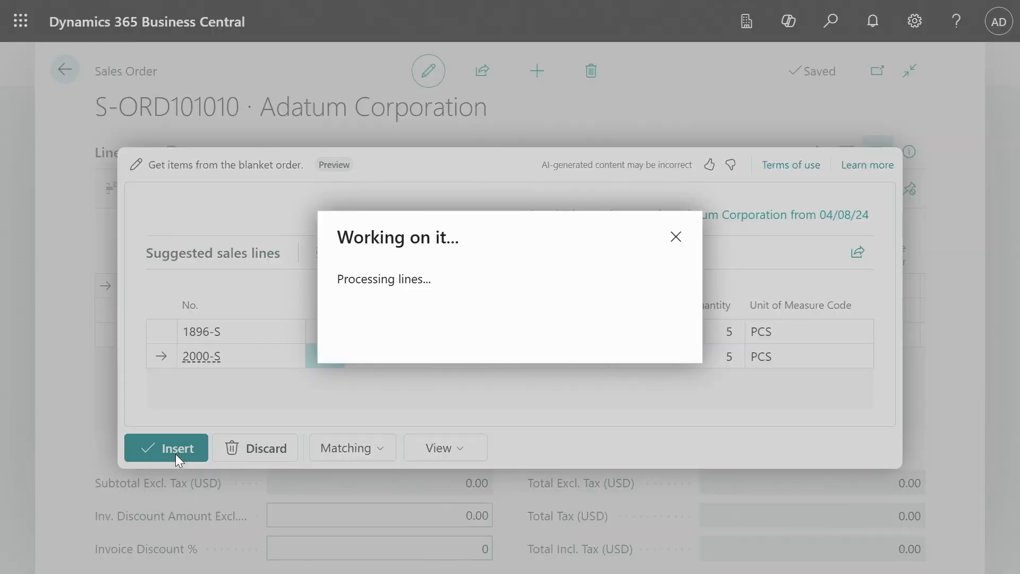
pyautogui.click(166, 448)
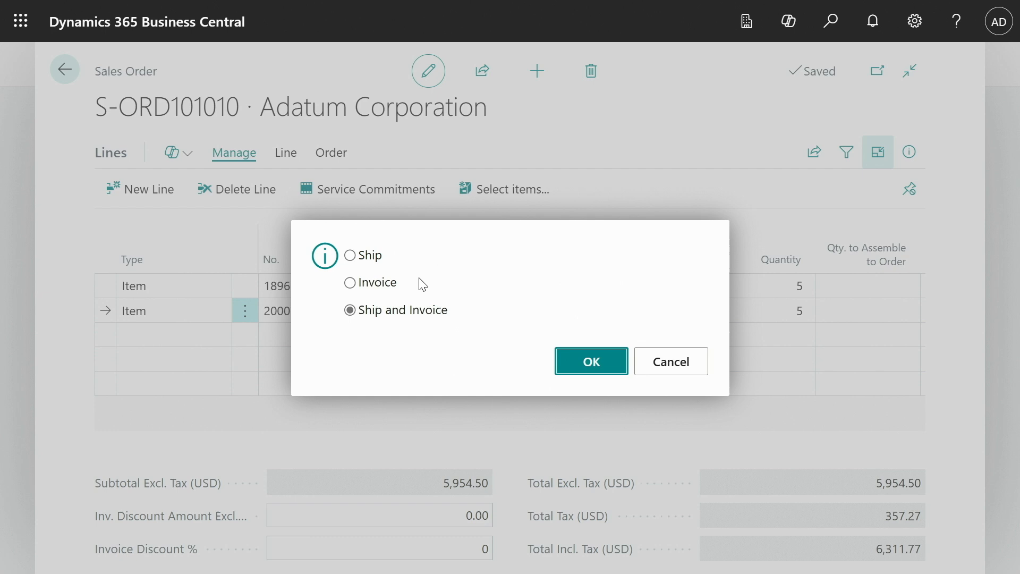
pyautogui.click(589, 361)
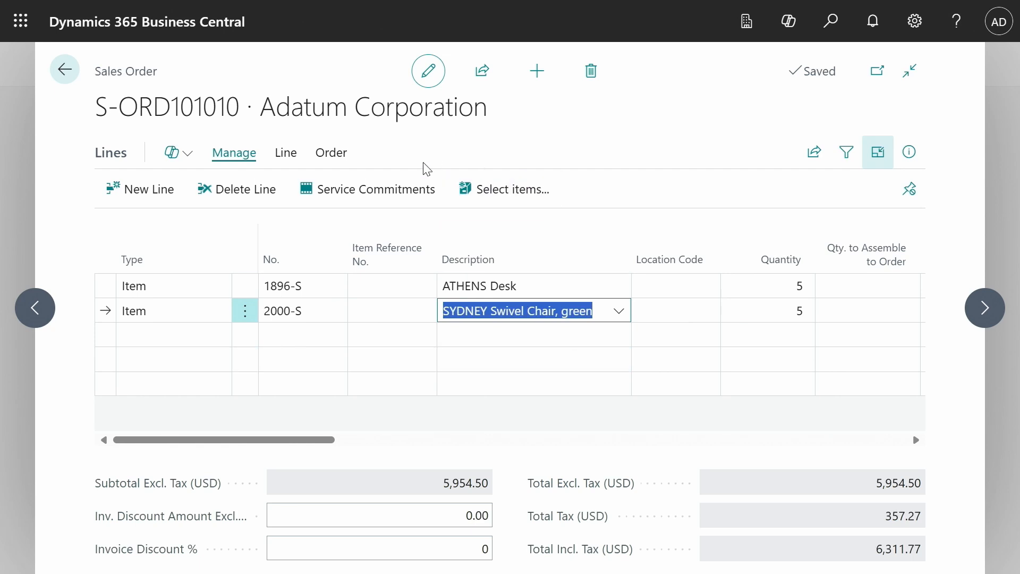
# - Open blanket order 1001 from the sales line and review its shipped quantities
pyautogui.click(331, 153)
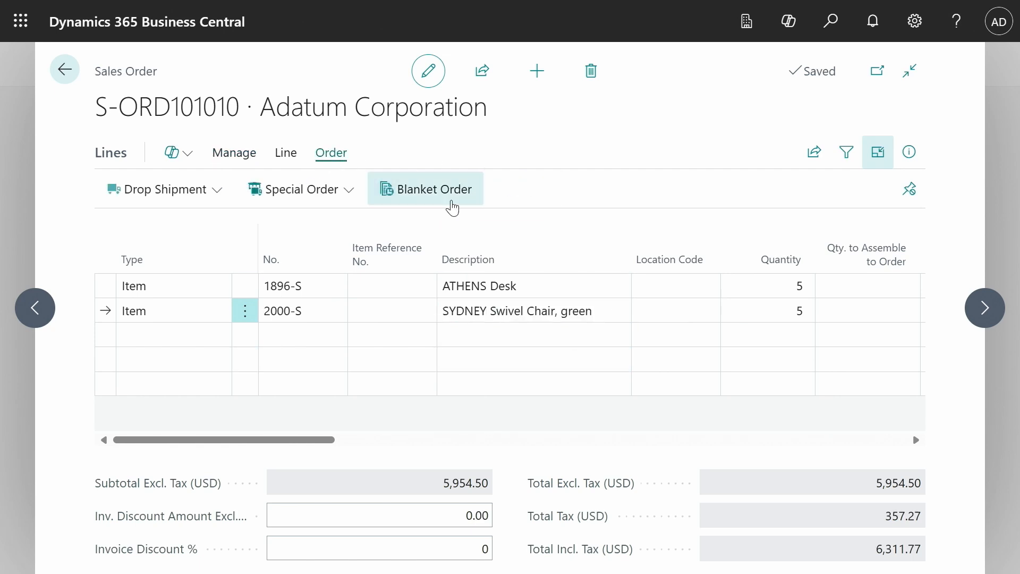
pyautogui.click(425, 188)
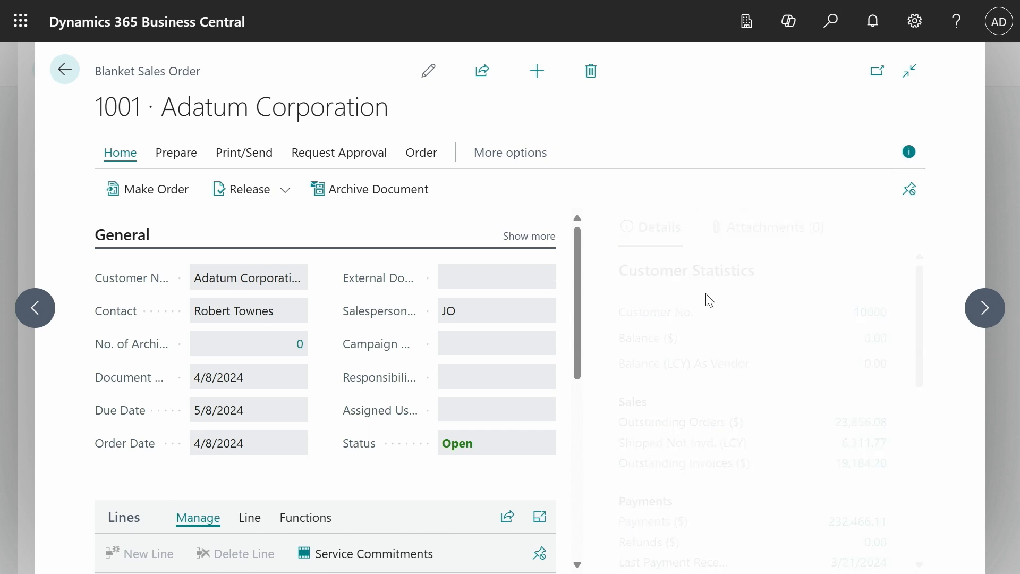
pyautogui.scroll(-3)
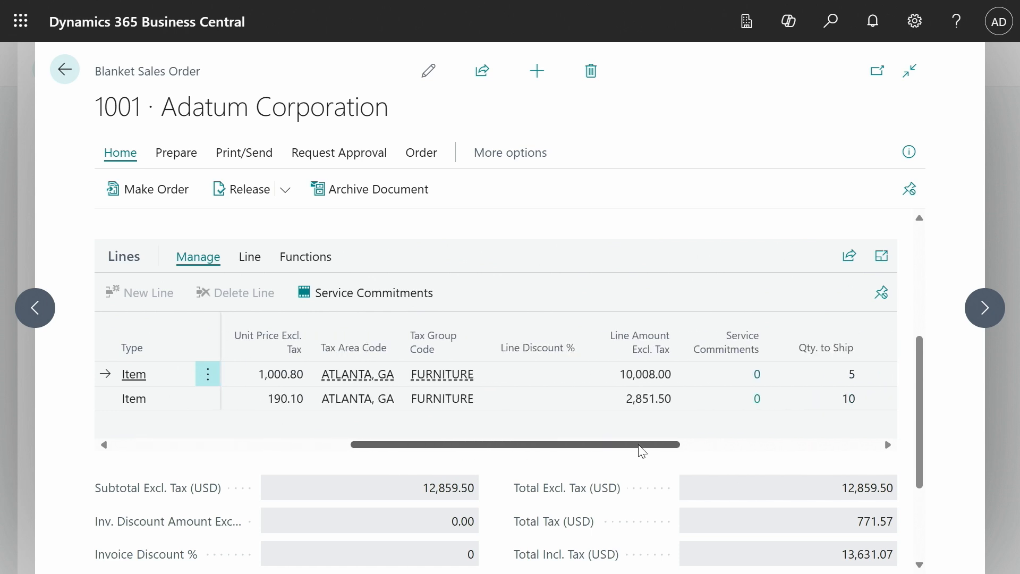
pyautogui.hscroll(3)
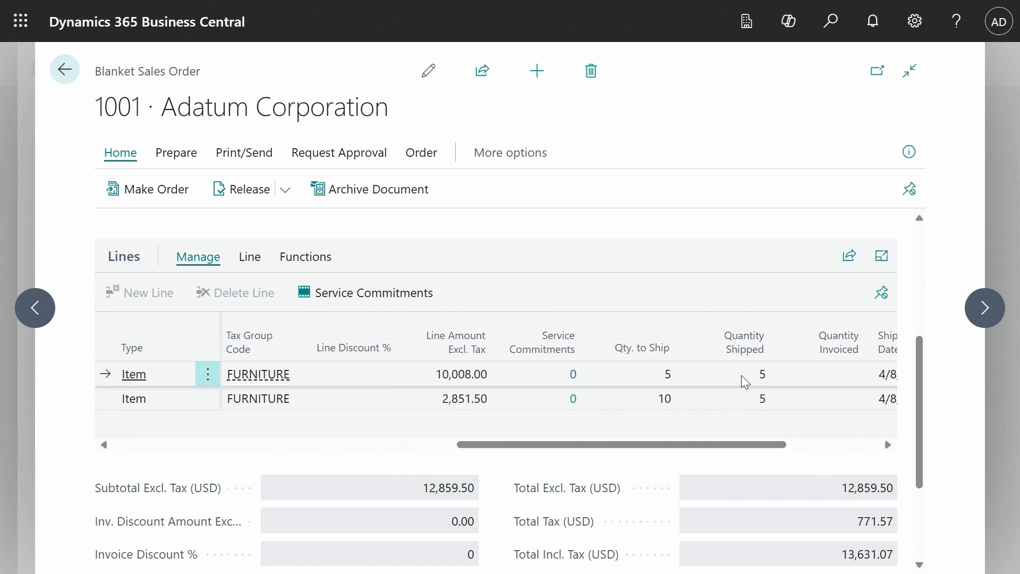
pyautogui.moveTo(734, 439)
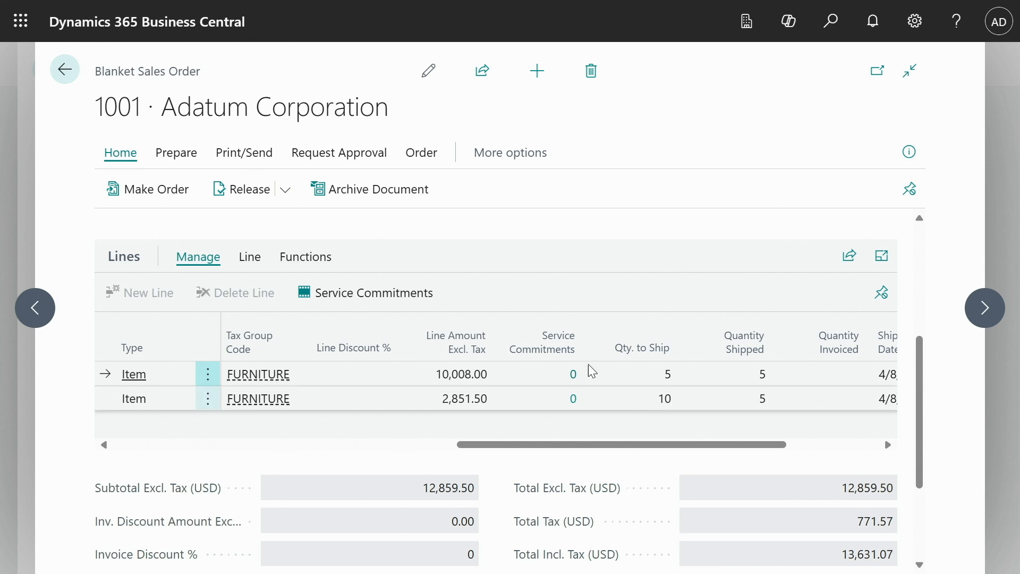
pyautogui.moveTo(650, 407)
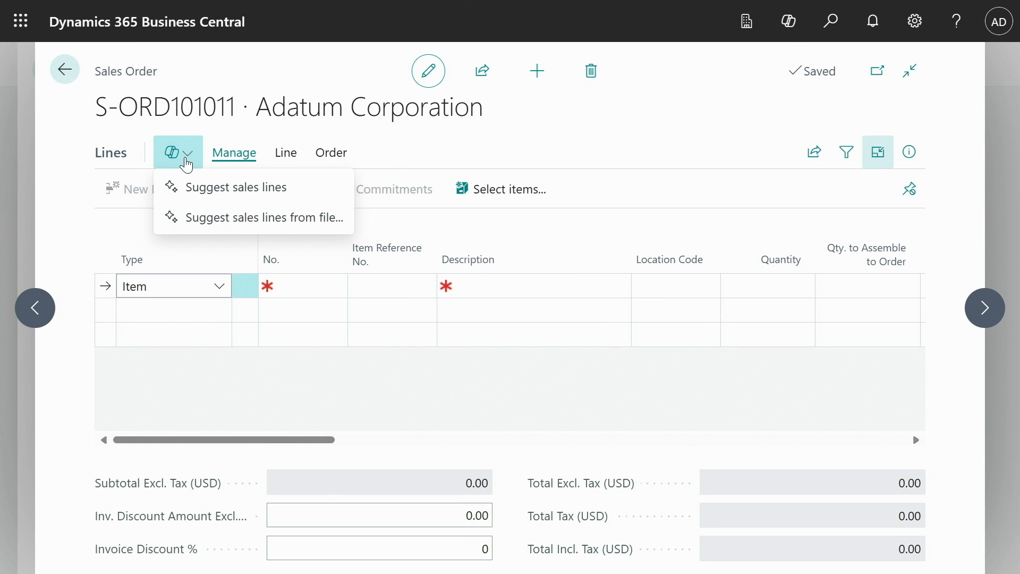
pyautogui.moveTo(192, 194)
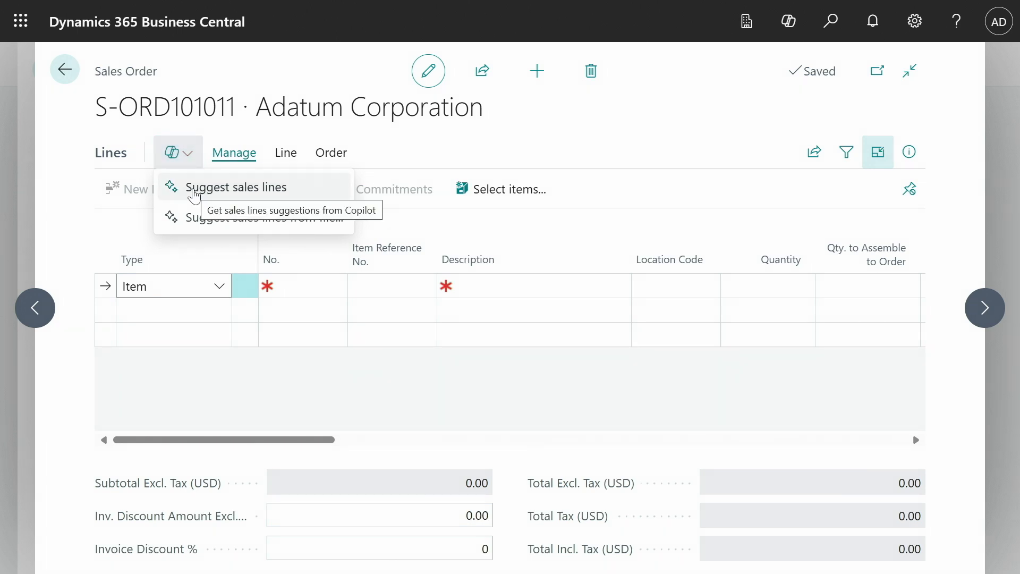
# - Prompt Copilot for a coffee machine, then for items from sales quote SQ1
pyautogui.click(235, 187)
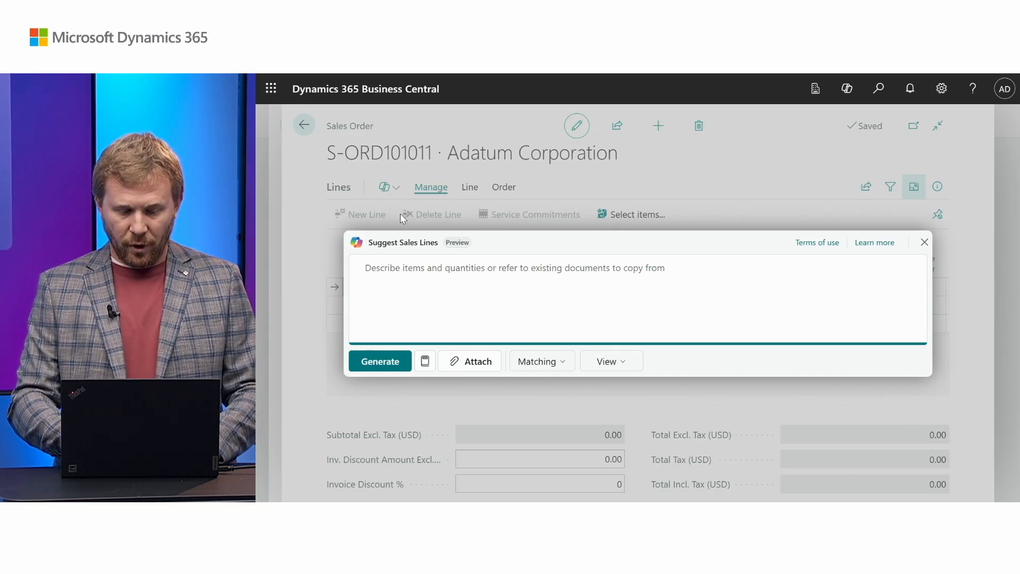
pyautogui.write('I nee')
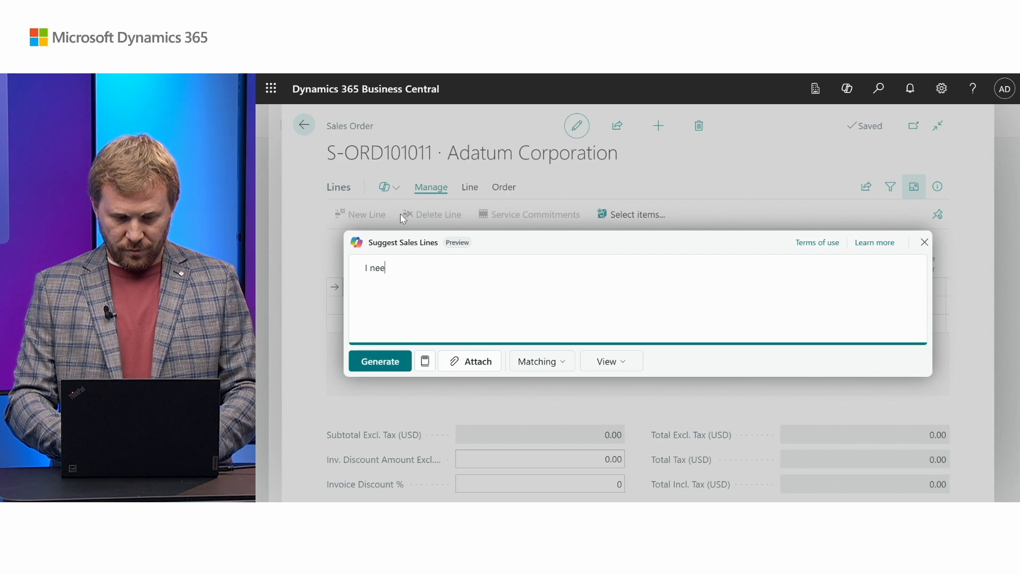
pyautogui.click(380, 362)
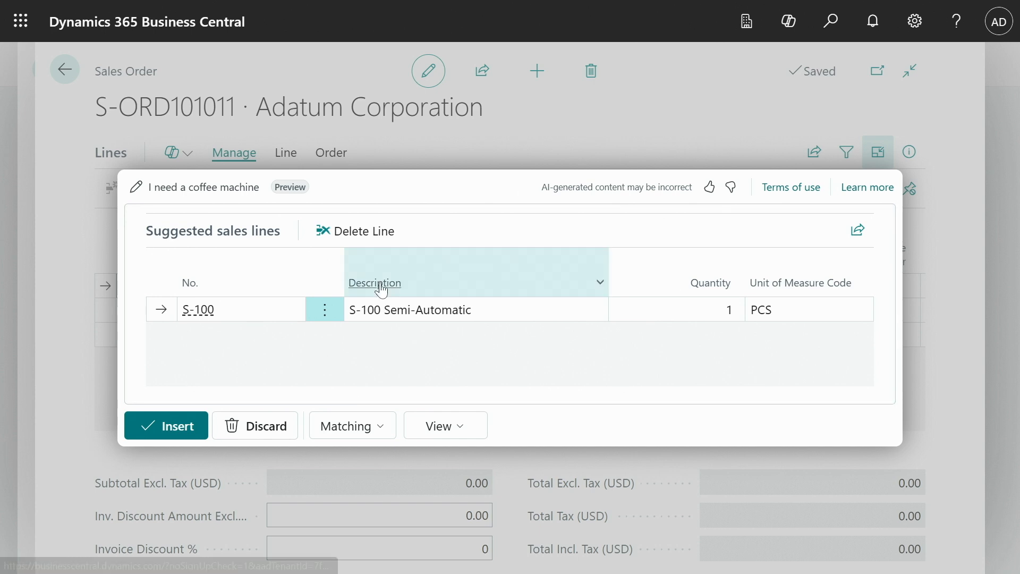
pyautogui.moveTo(400, 366)
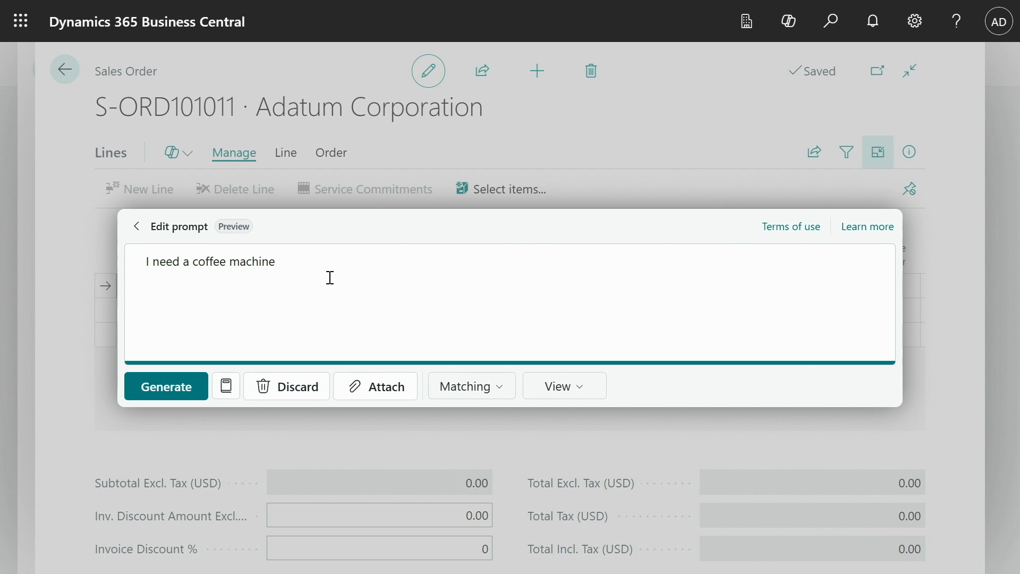
pyautogui.write('from')
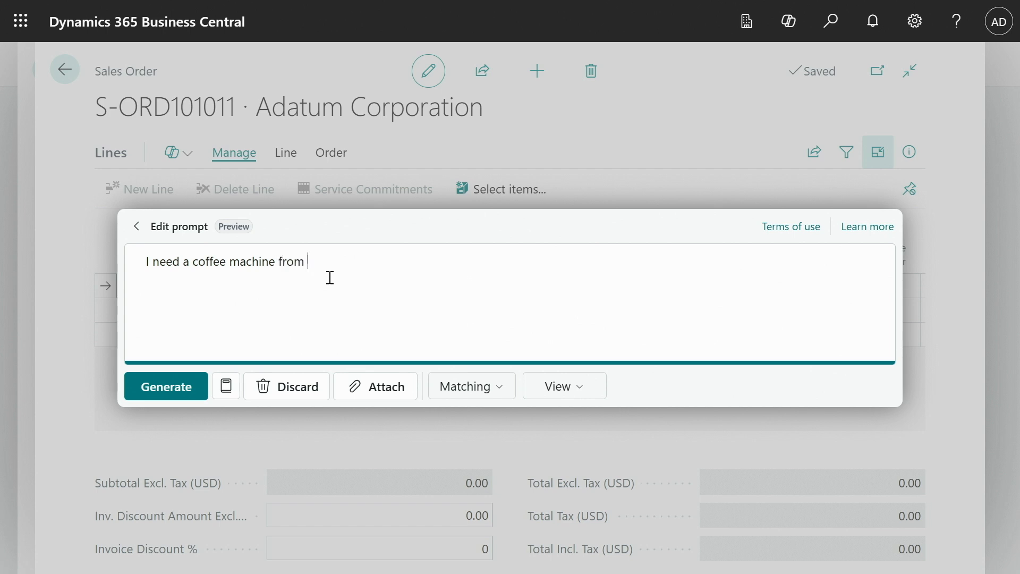
pyautogui.write('sales quote SQ1')
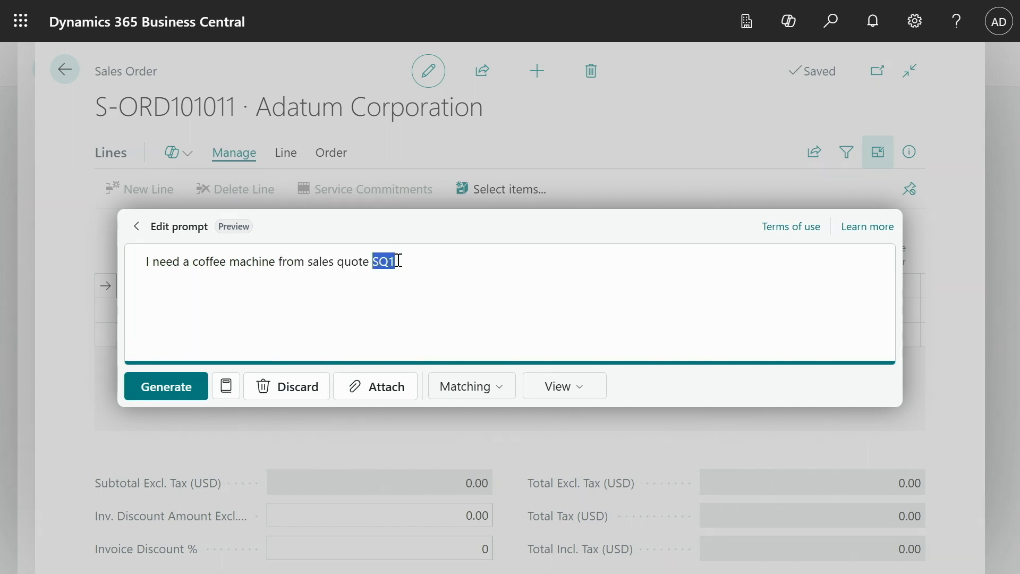
pyautogui.moveTo(311, 311)
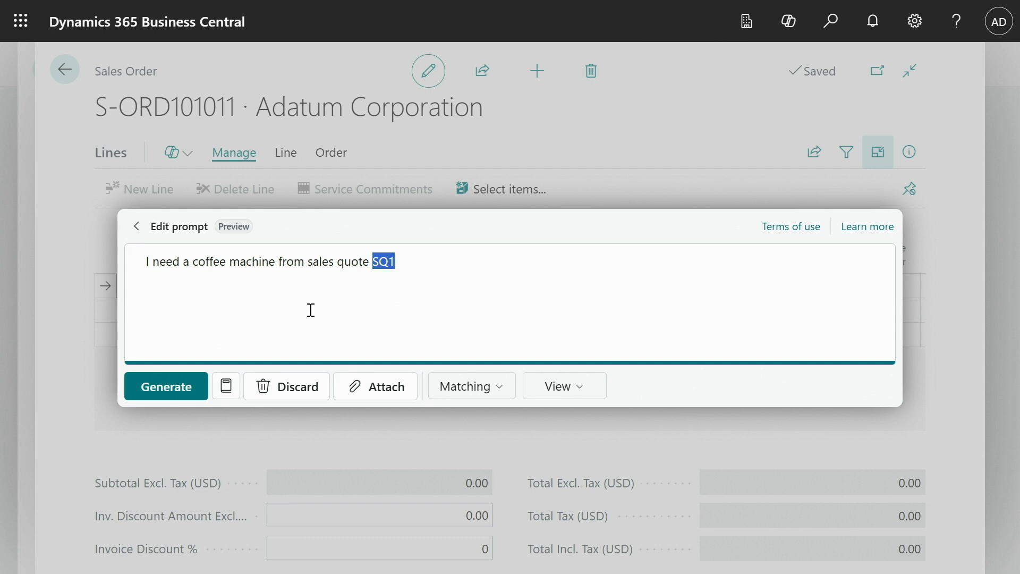
pyautogui.click(166, 385)
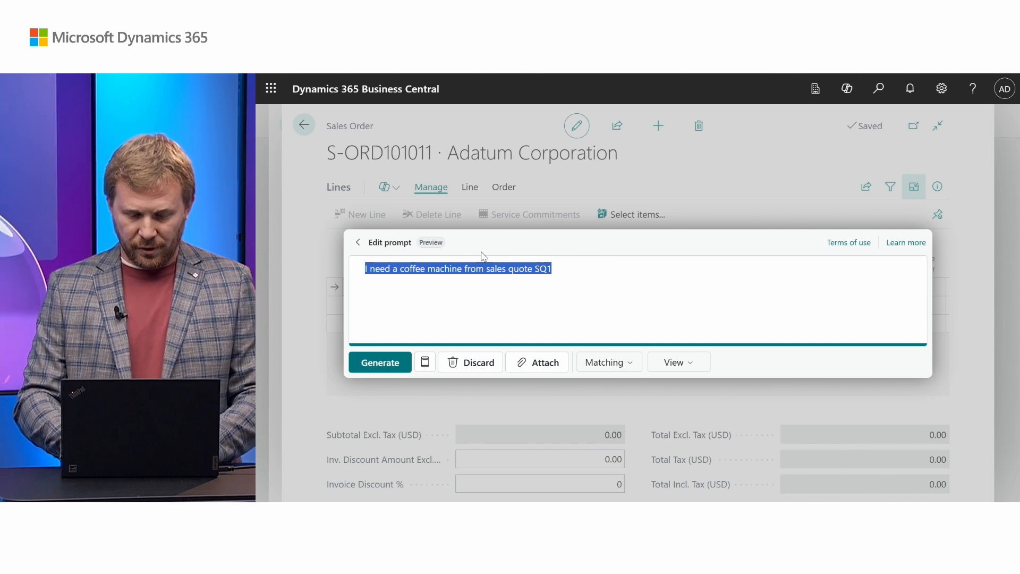
# - Ask Copilot what sales quote SQ1 contained, then request a chair from it
pyautogui.write('What were')
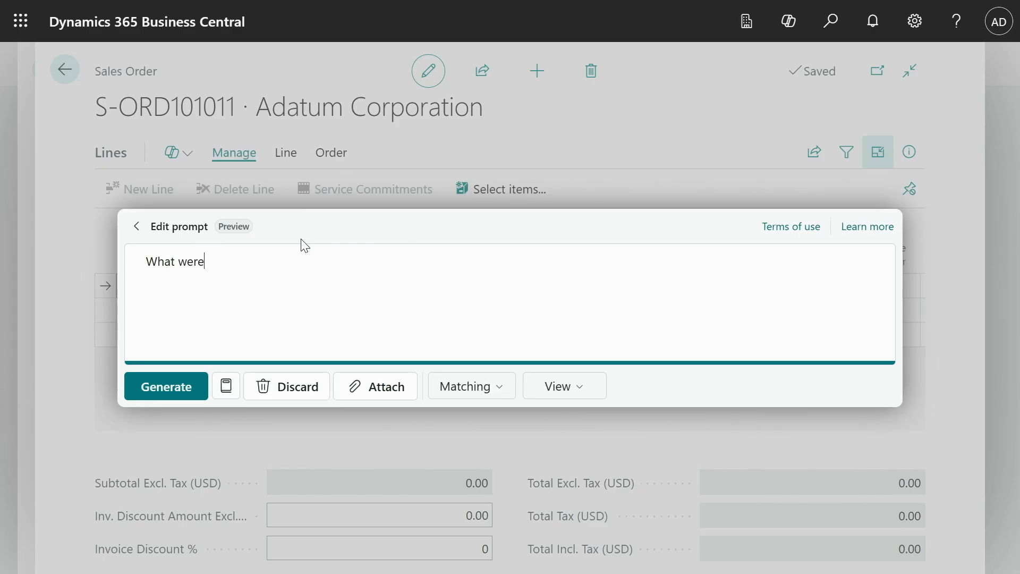
pyautogui.write('there in the sales quote SQ1')
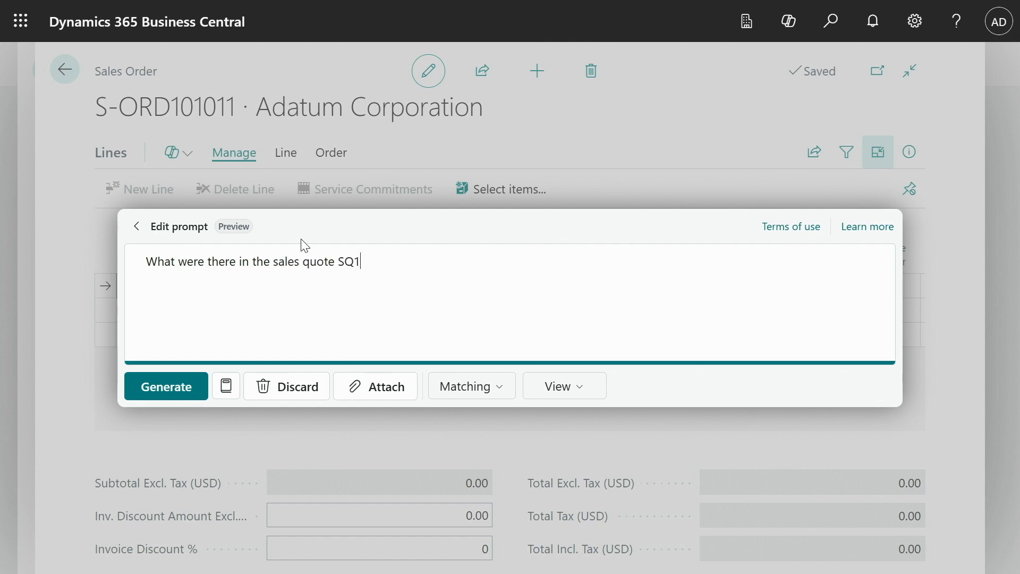
pyautogui.click(165, 386)
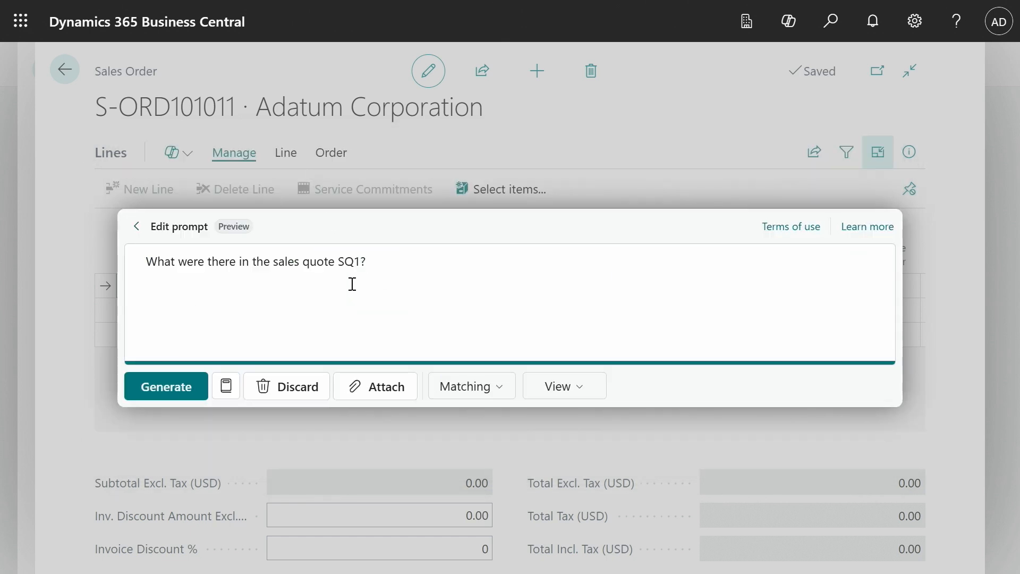
pyautogui.write('I nee')
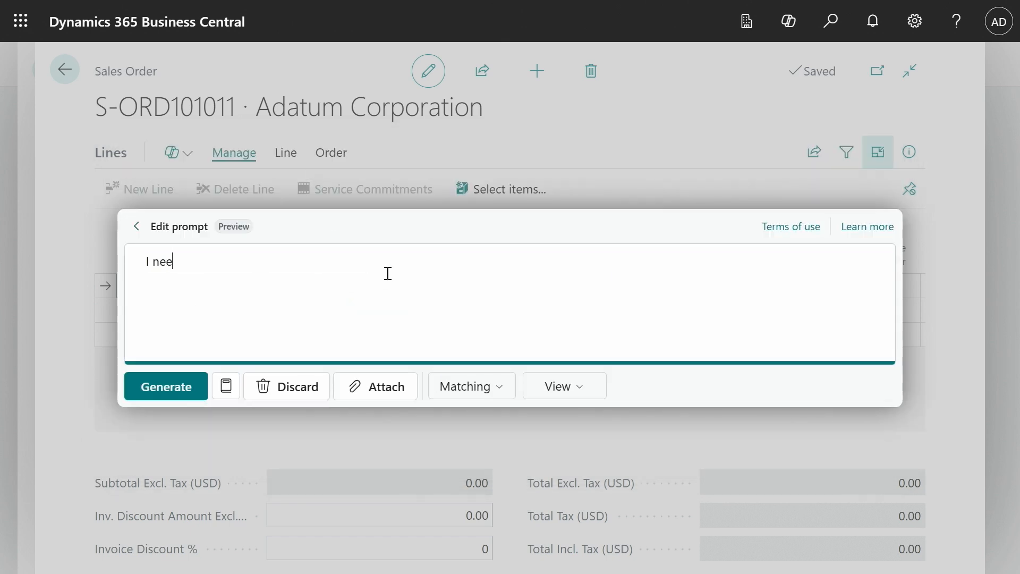
pyautogui.write('d a chair from the sales quote')
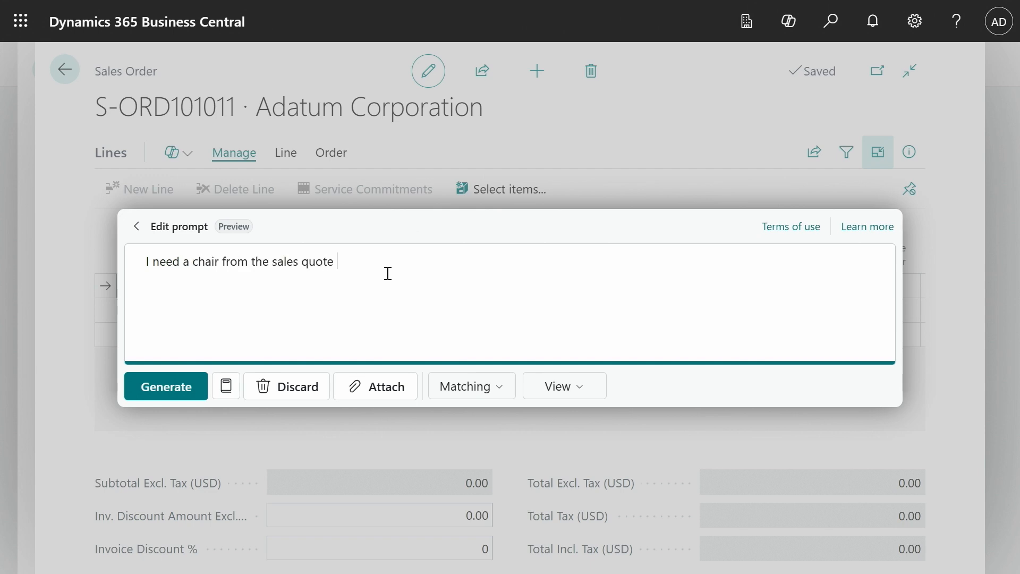
pyautogui.click(165, 386)
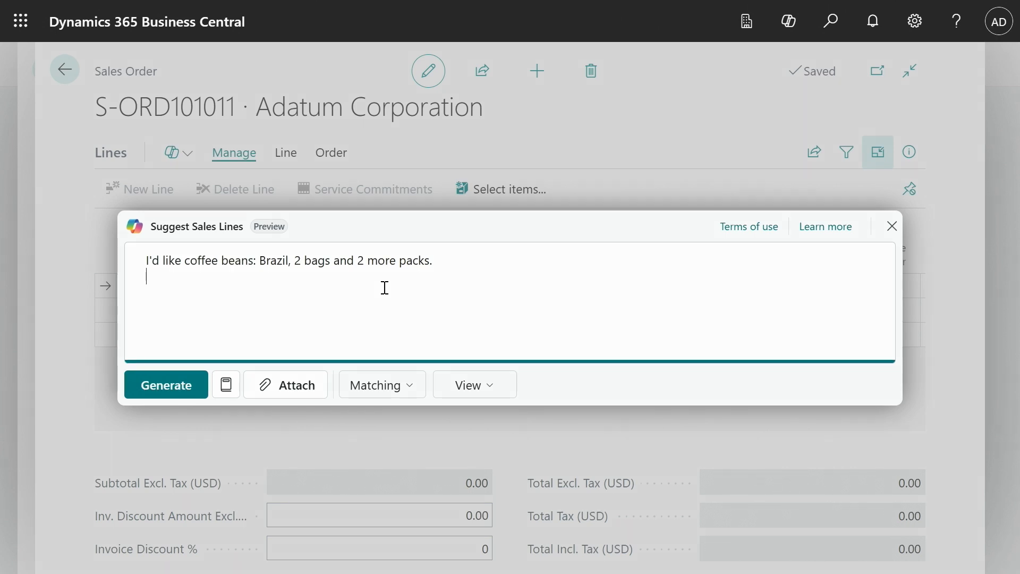
pyautogui.moveTo(308, 264)
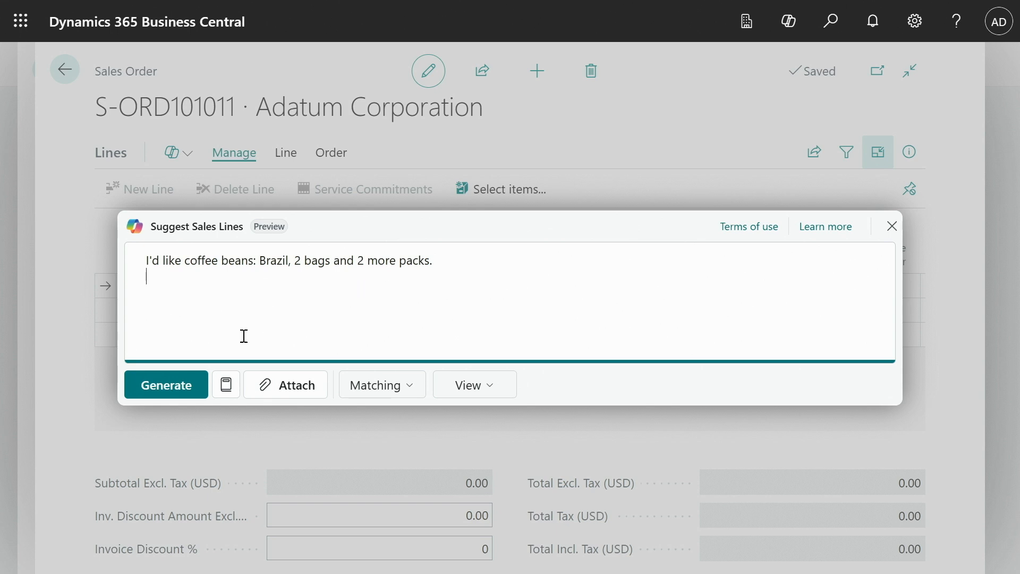
# - Generate Brazil coffee bean suggestions and check the 2 BAG and 2 PCS units
pyautogui.click(166, 384)
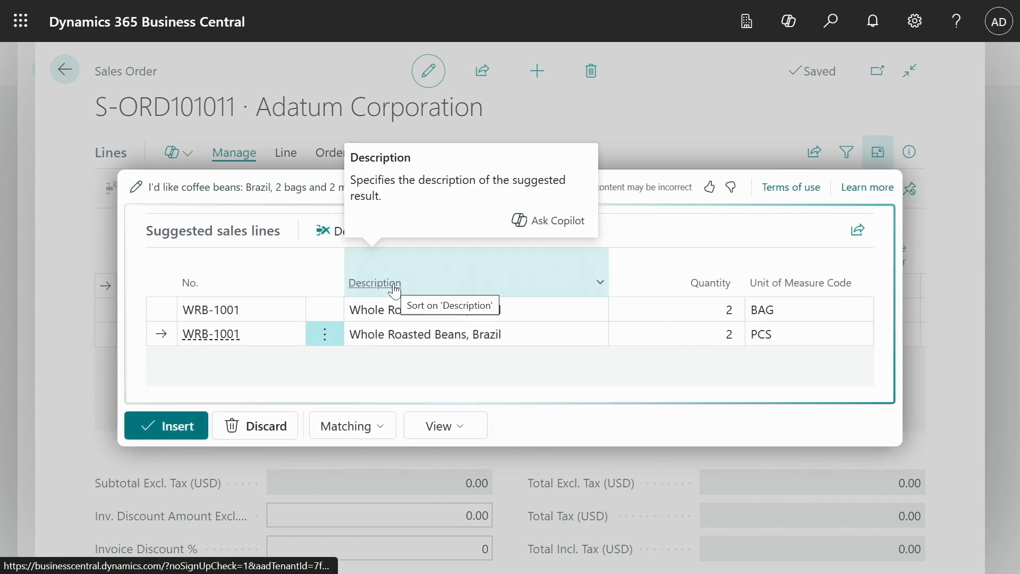
pyautogui.moveTo(682, 226)
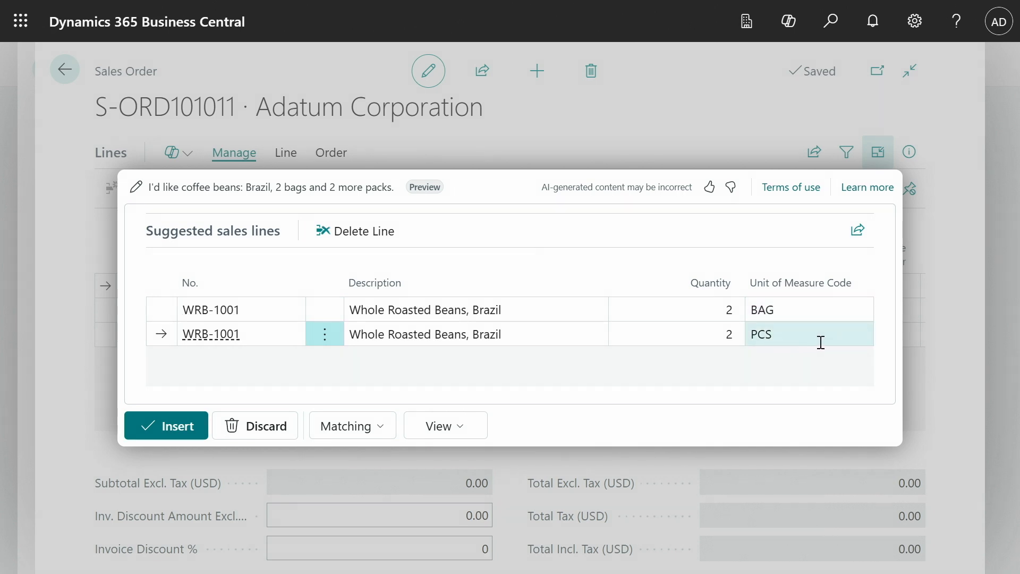
pyautogui.click(166, 425)
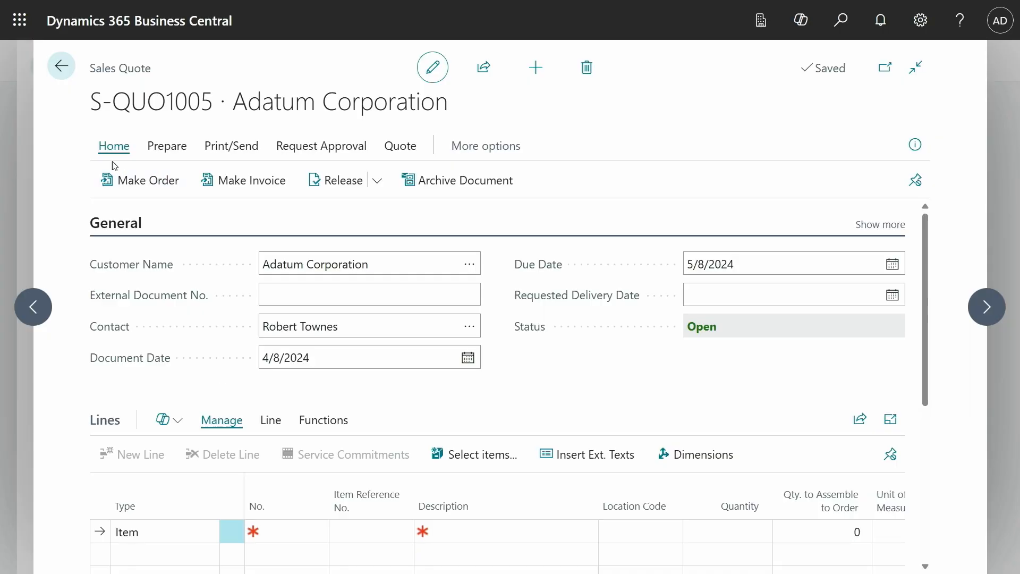
# - Start Copilot's Suggest sales lines on sales quote S-QUO1005
pyautogui.click(163, 420)
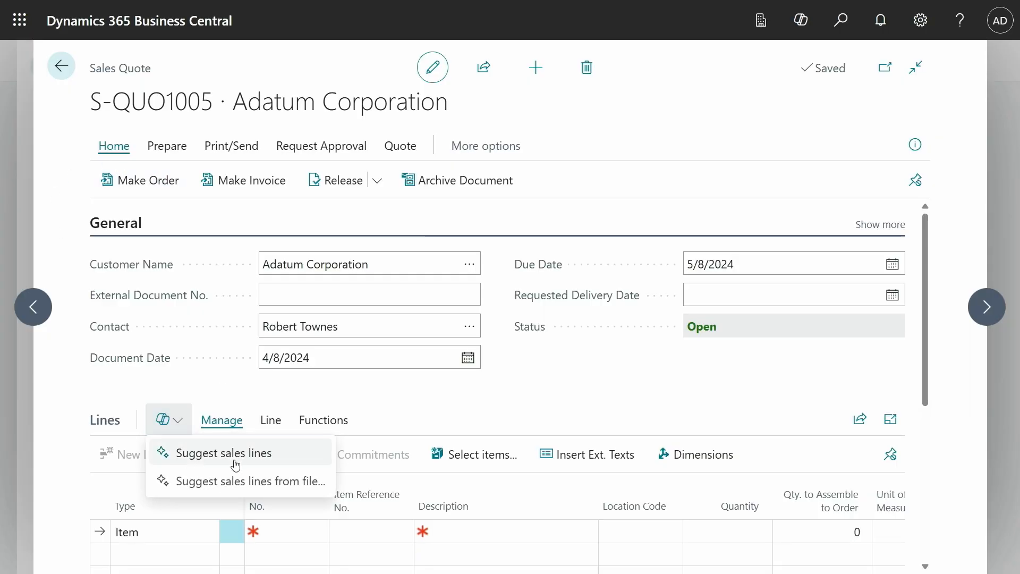
pyautogui.moveTo(229, 452)
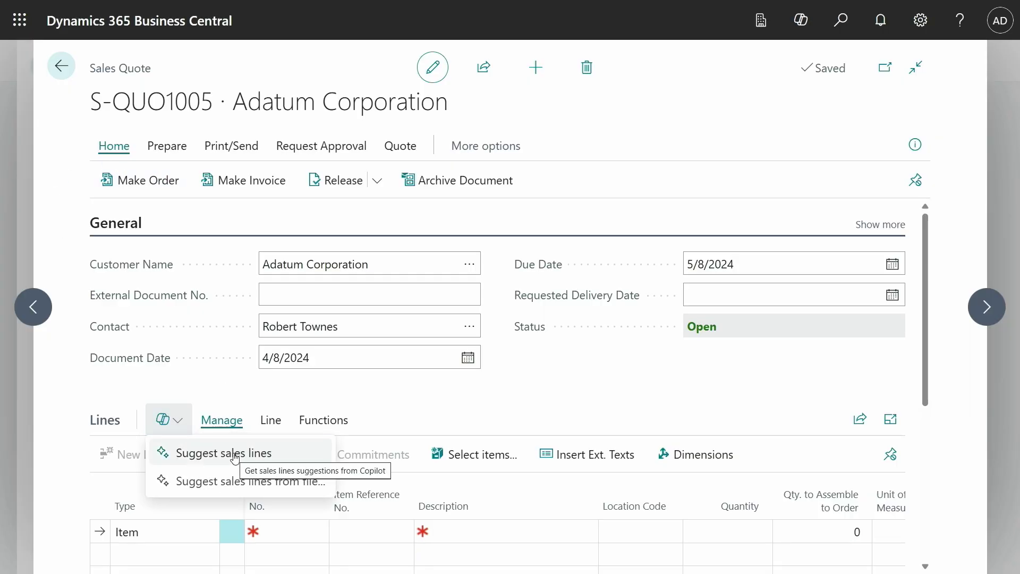
pyautogui.click(229, 452)
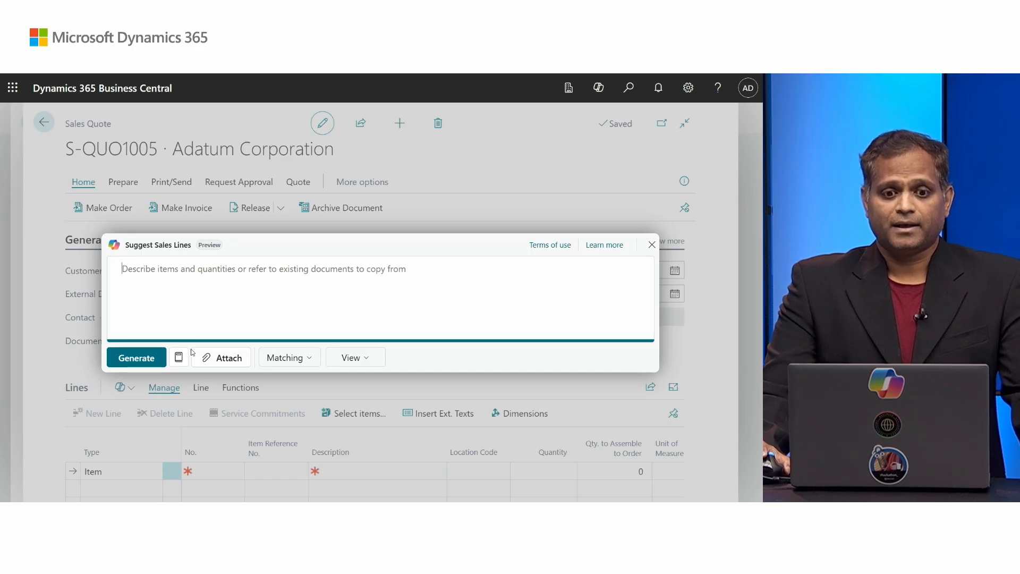
pyautogui.moveTo(228, 357)
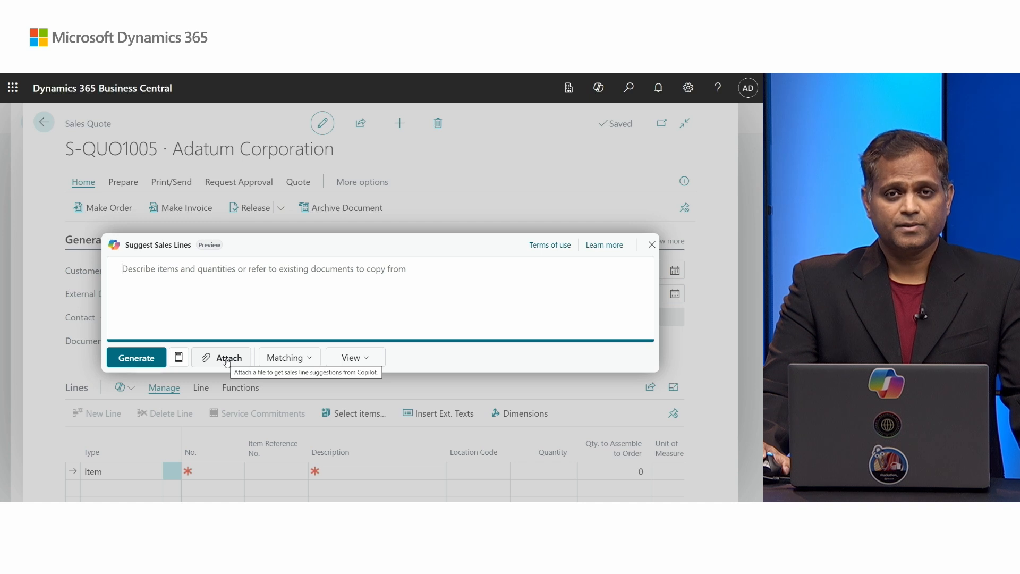
# - Attach Products.csv to the Copilot prompt to reach its column mapping
pyautogui.click(228, 357)
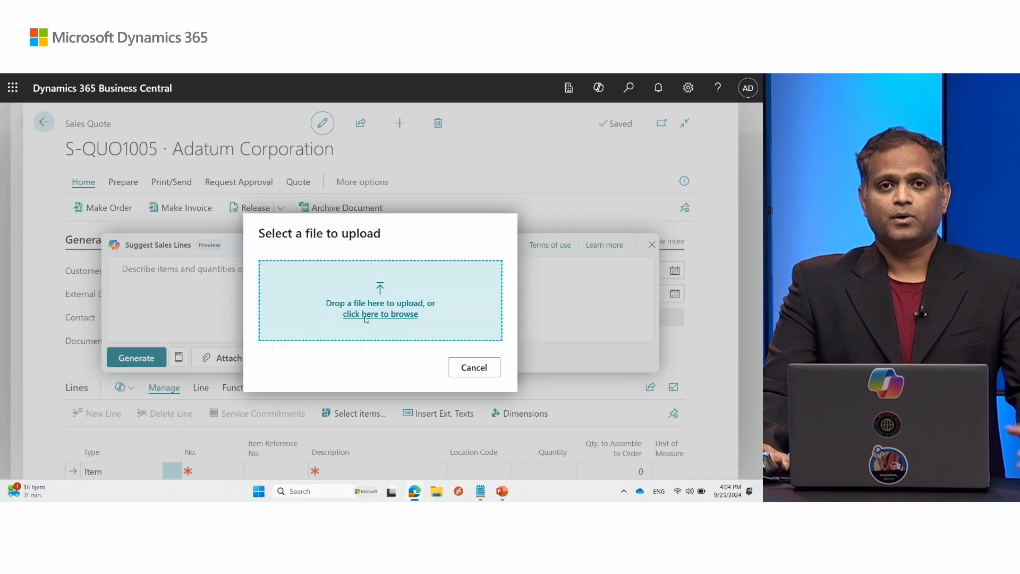
pyautogui.click(380, 313)
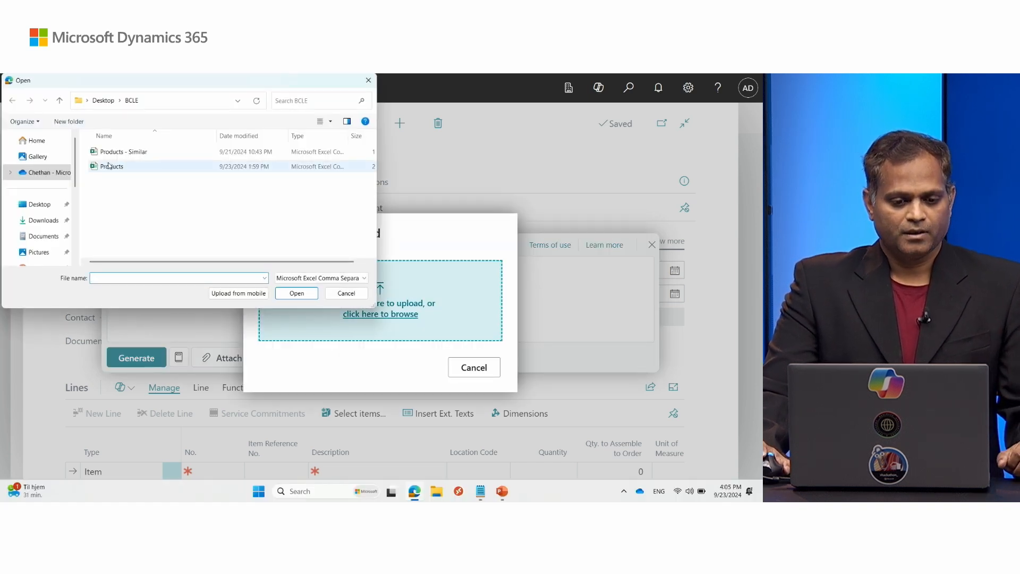
pyautogui.click(345, 293)
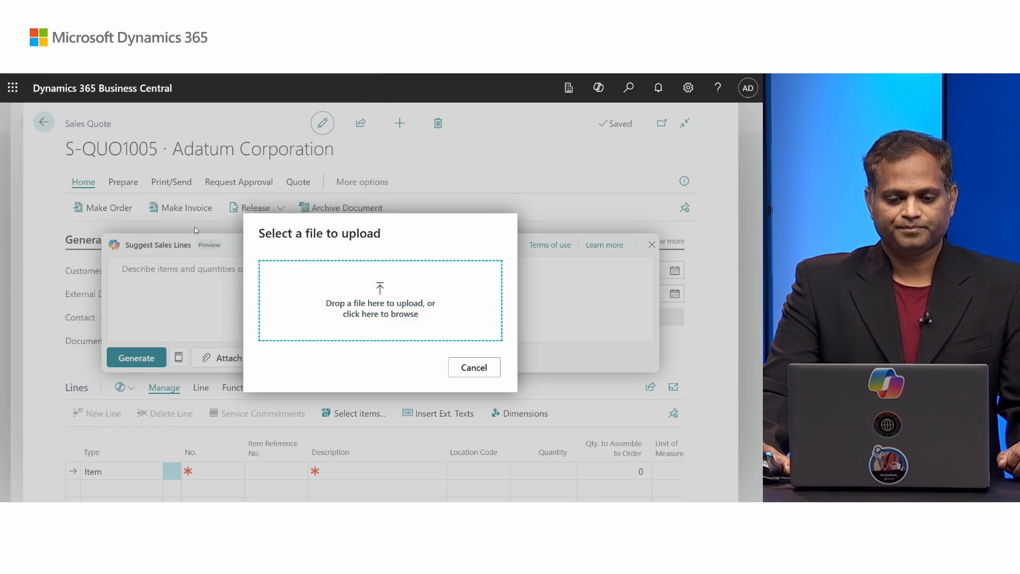
pyautogui.click(379, 301)
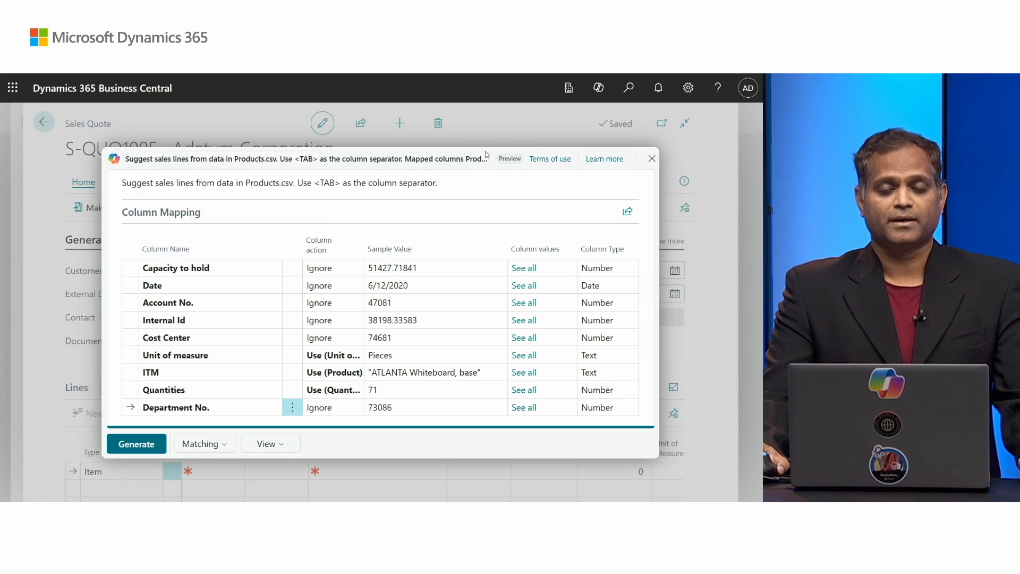
pyautogui.moveTo(317, 201)
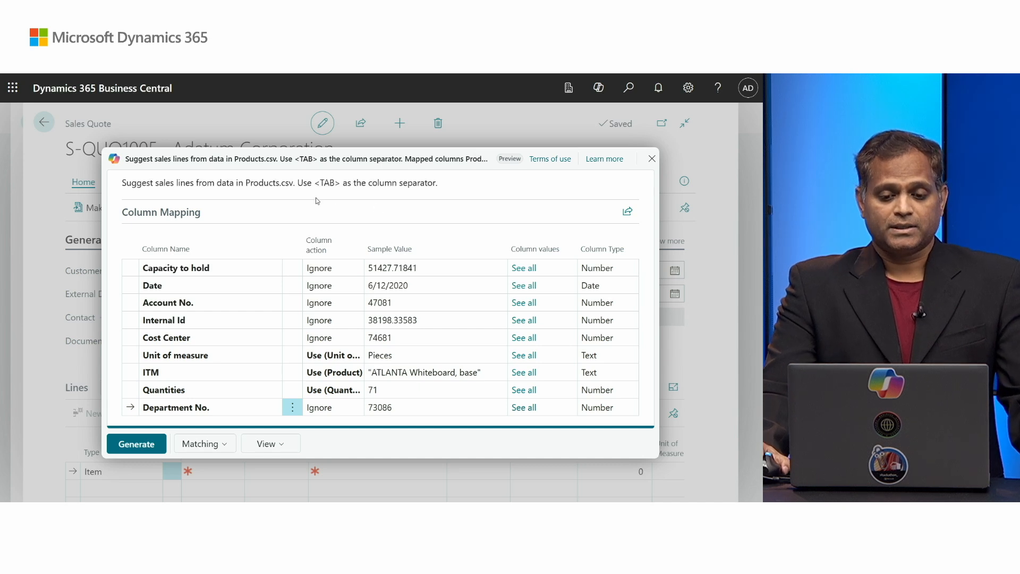
pyautogui.moveTo(318, 194)
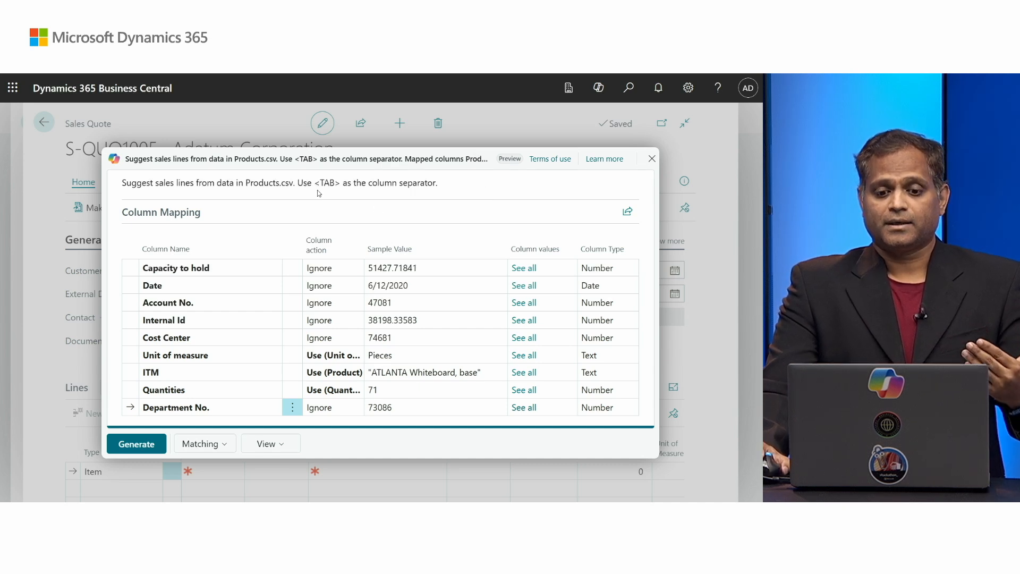
pyautogui.moveTo(332, 188)
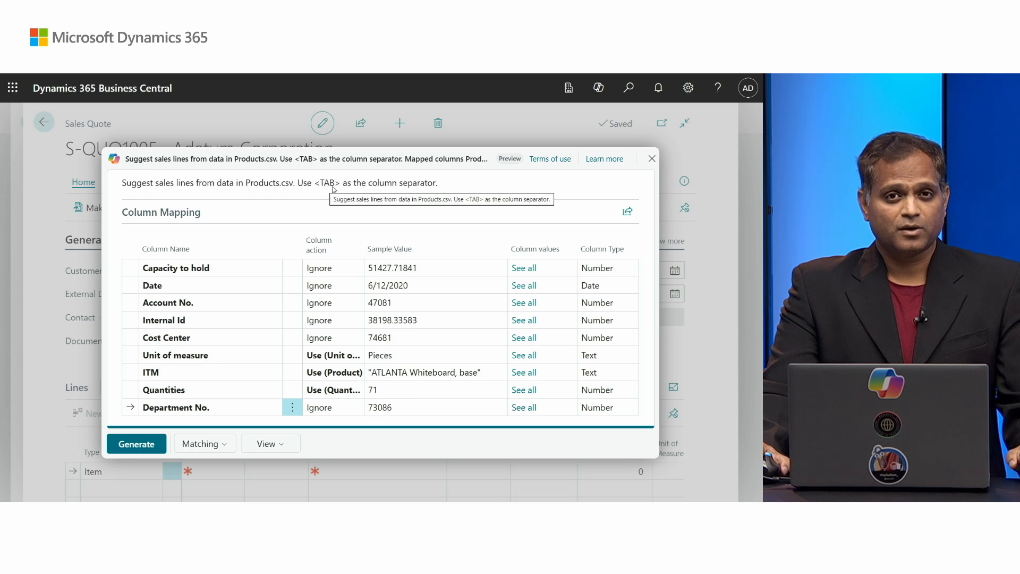
pyautogui.click(176, 268)
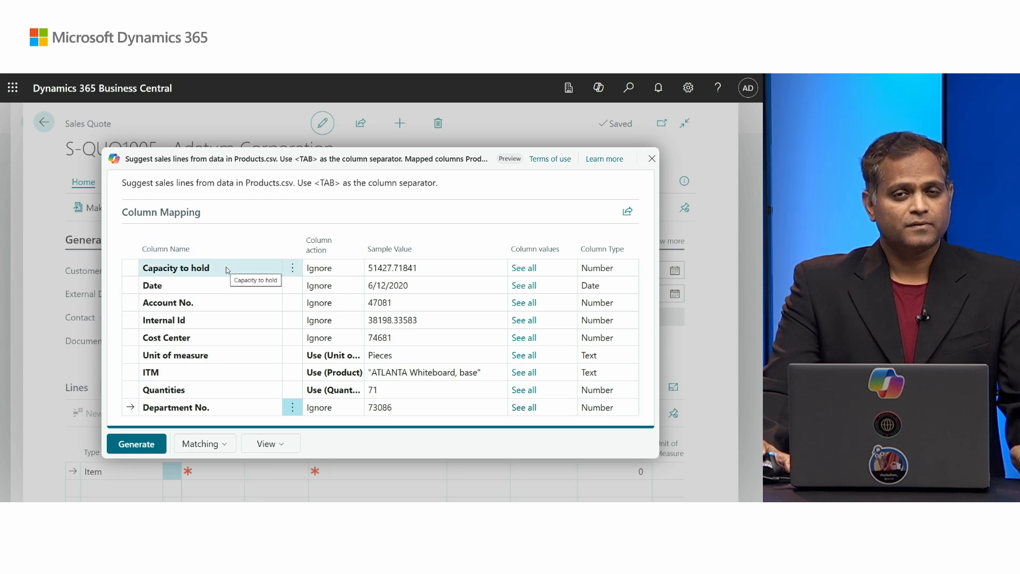
pyautogui.moveTo(334, 372)
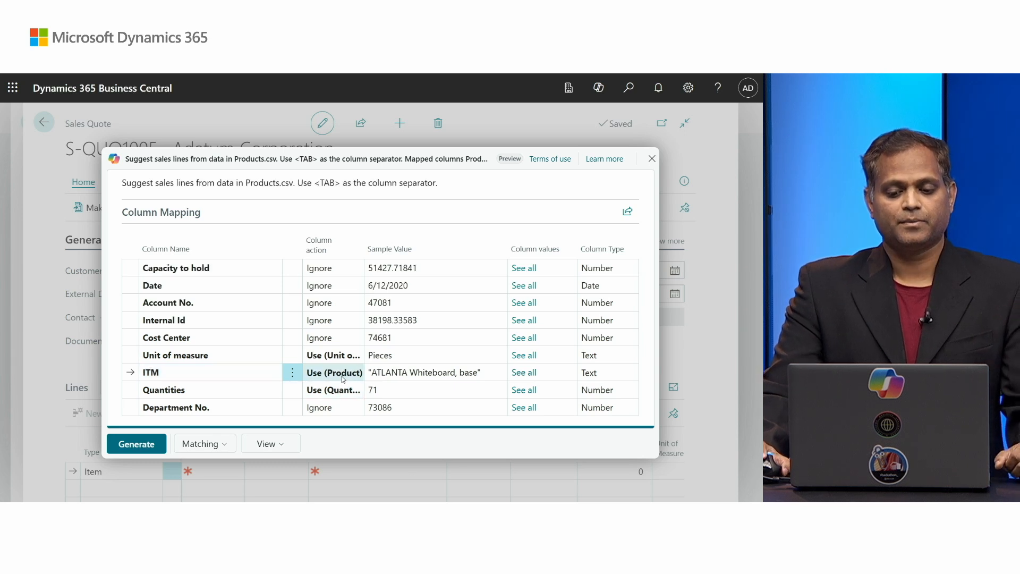
pyautogui.click(334, 373)
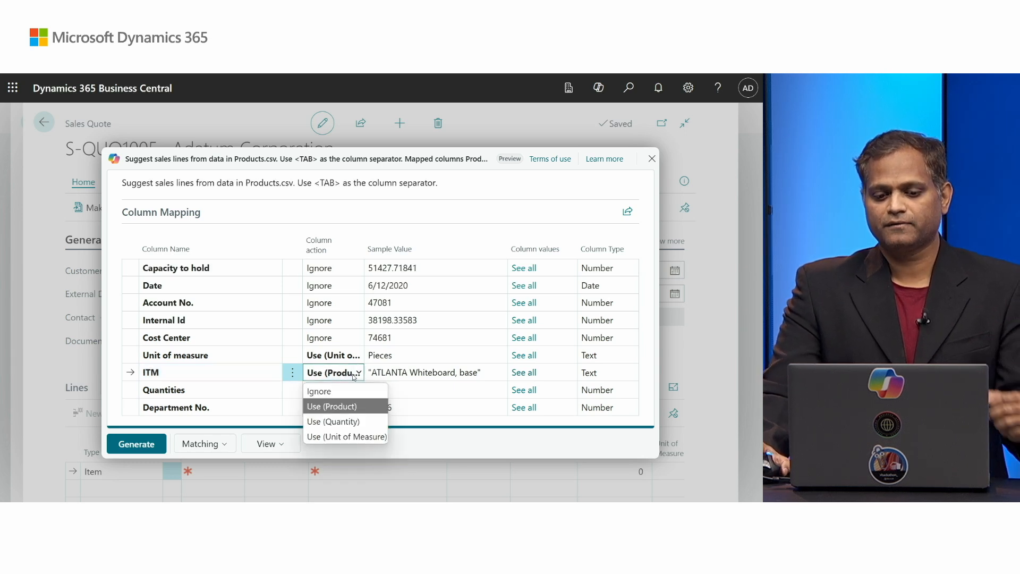
pyautogui.click(332, 406)
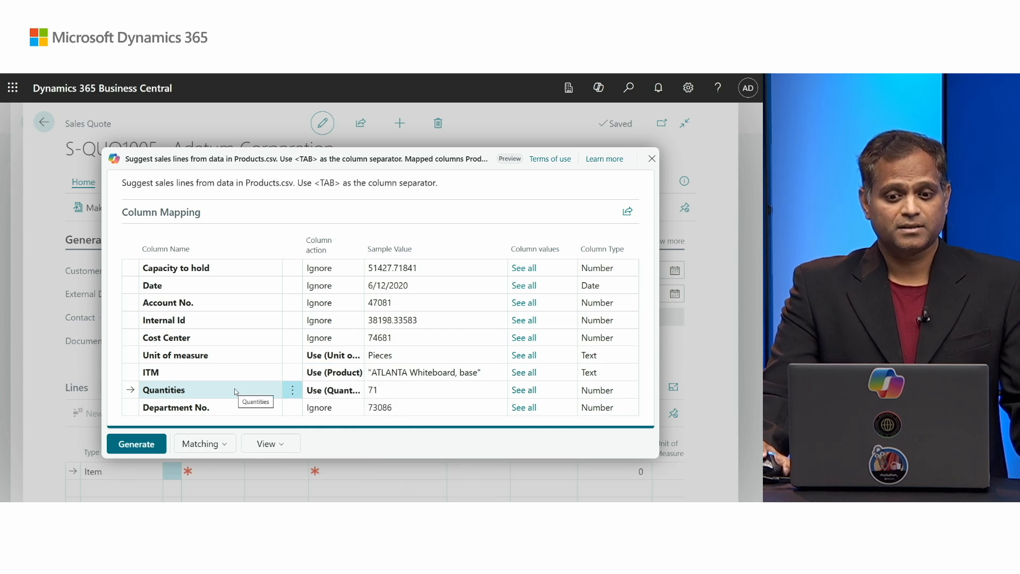
pyautogui.click(333, 390)
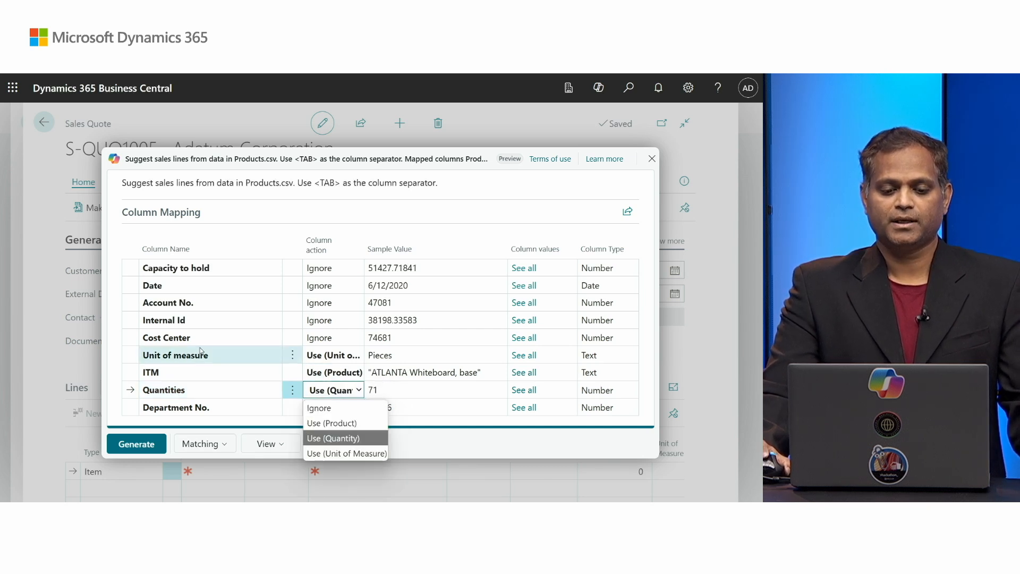
pyautogui.click(333, 355)
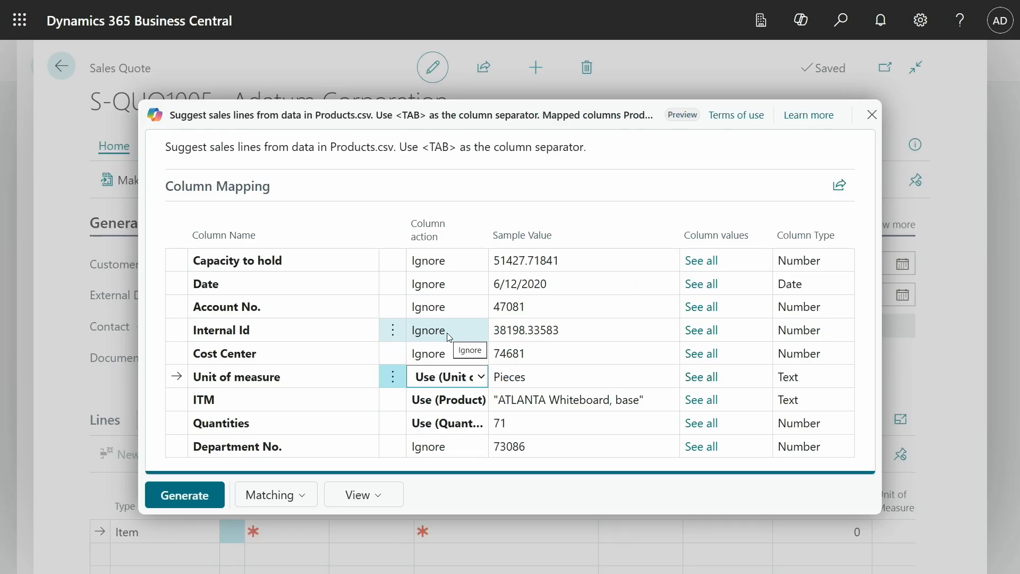
pyautogui.click(447, 330)
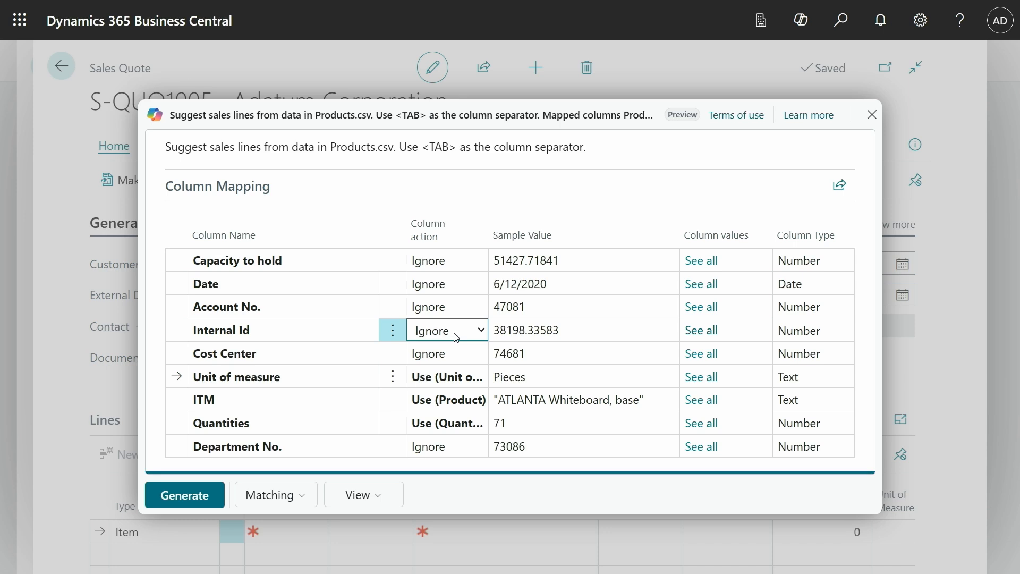
pyautogui.click(479, 330)
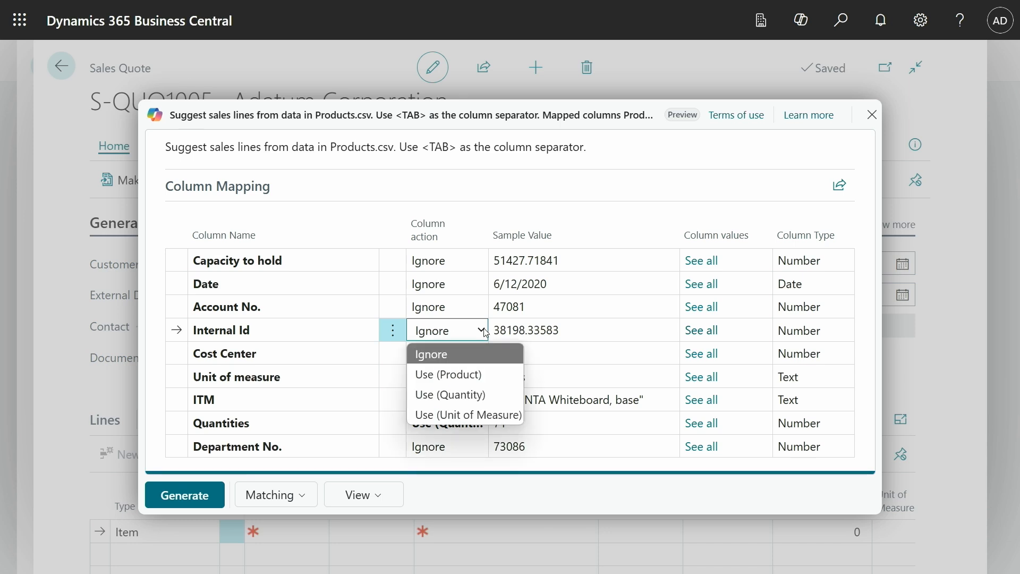
pyautogui.moveTo(464, 362)
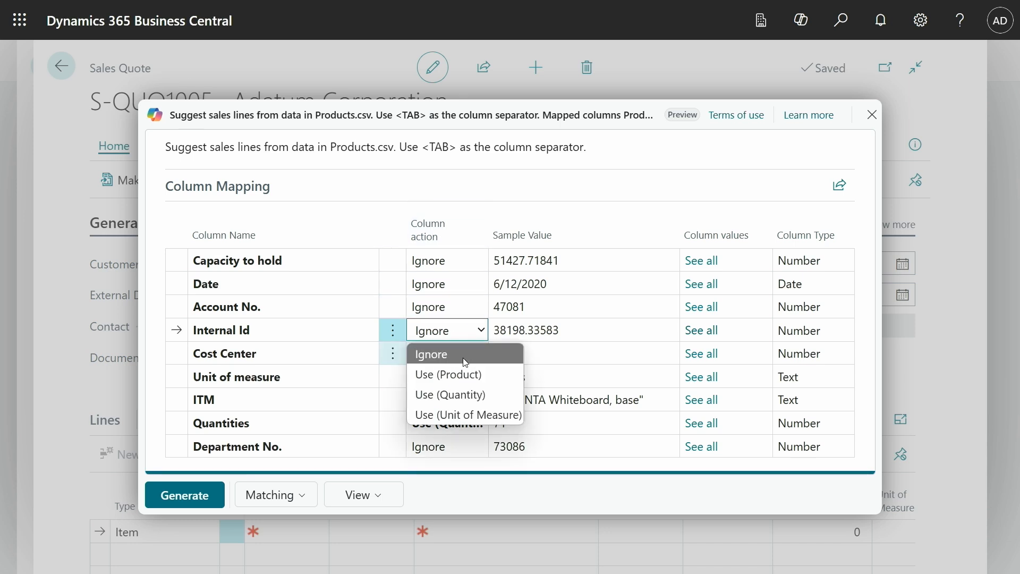
pyautogui.click(430, 354)
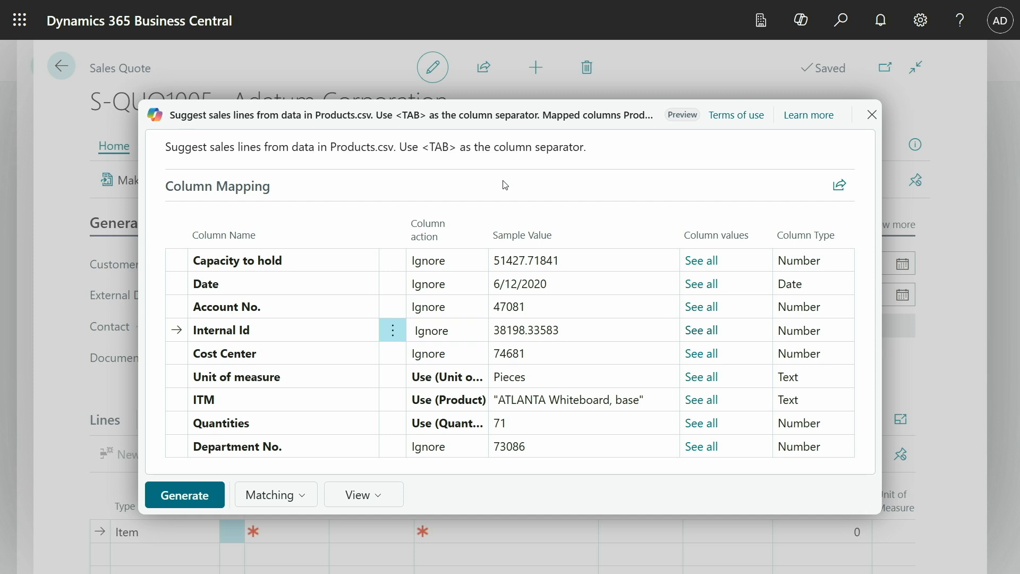
pyautogui.moveTo(447, 399)
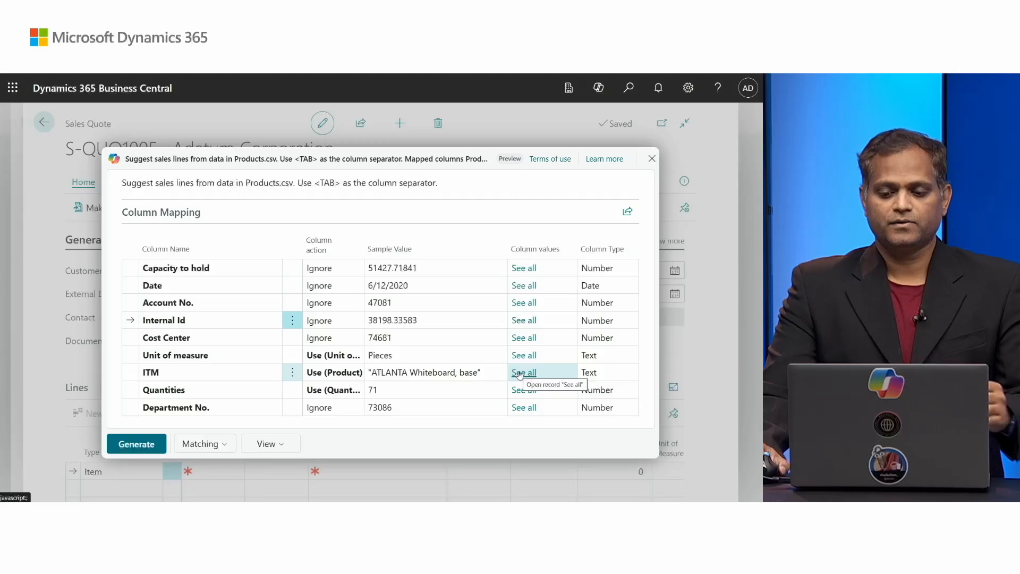
pyautogui.click(524, 372)
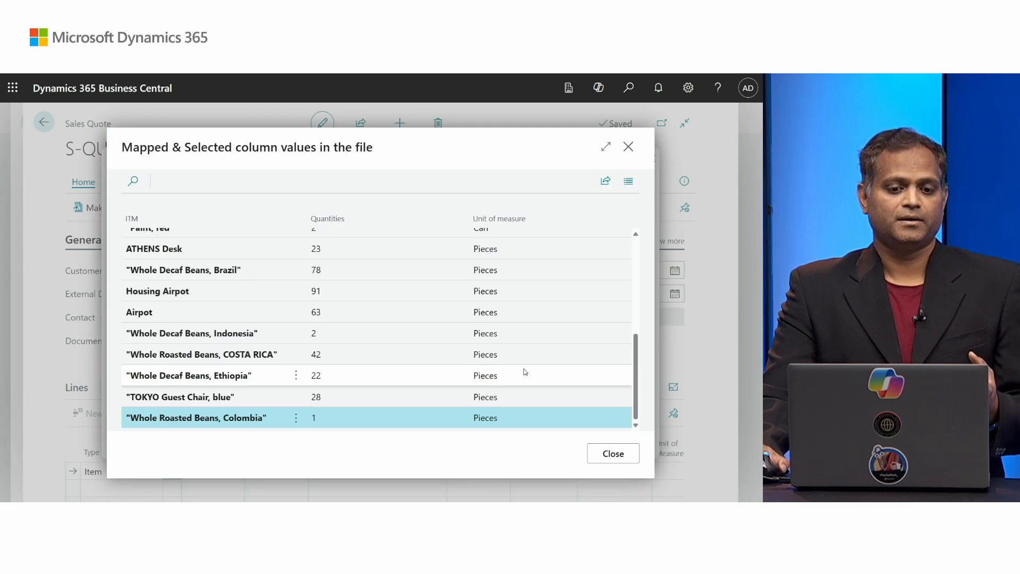
pyautogui.click(612, 453)
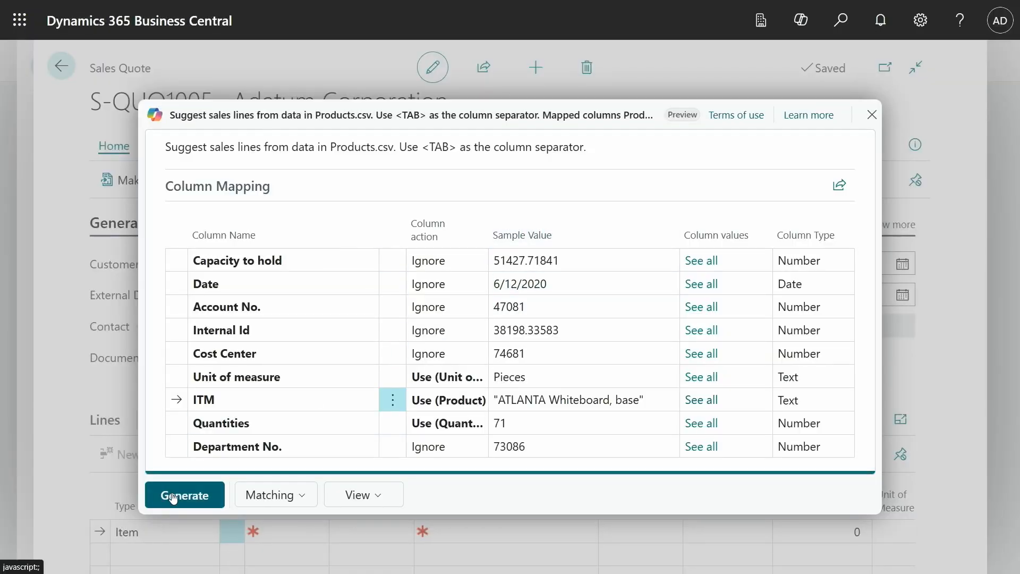
# - Generate sales lines from the mapped Products.csv and scroll through the 20 suggestions
pyautogui.click(185, 495)
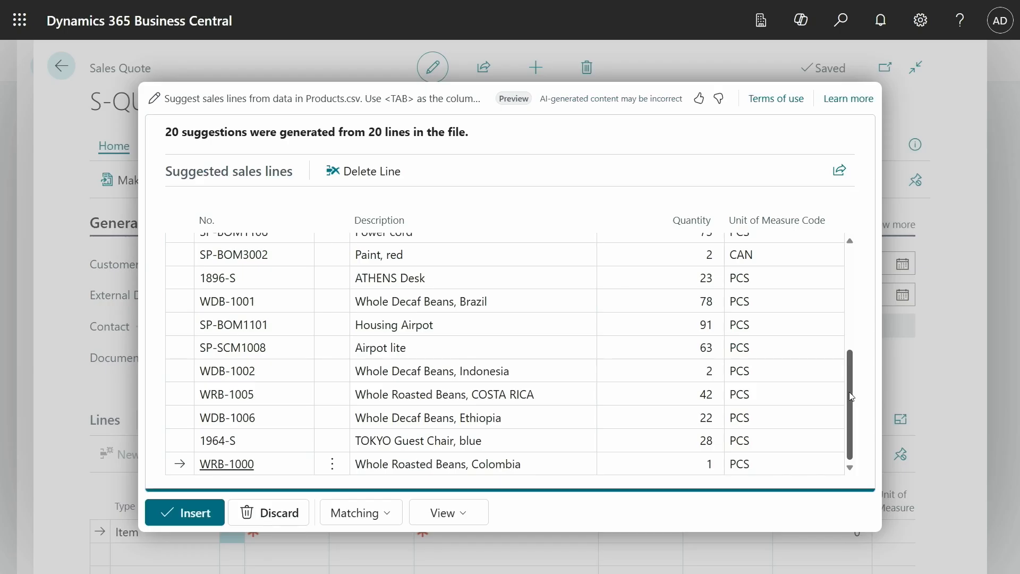
pyautogui.scroll(3)
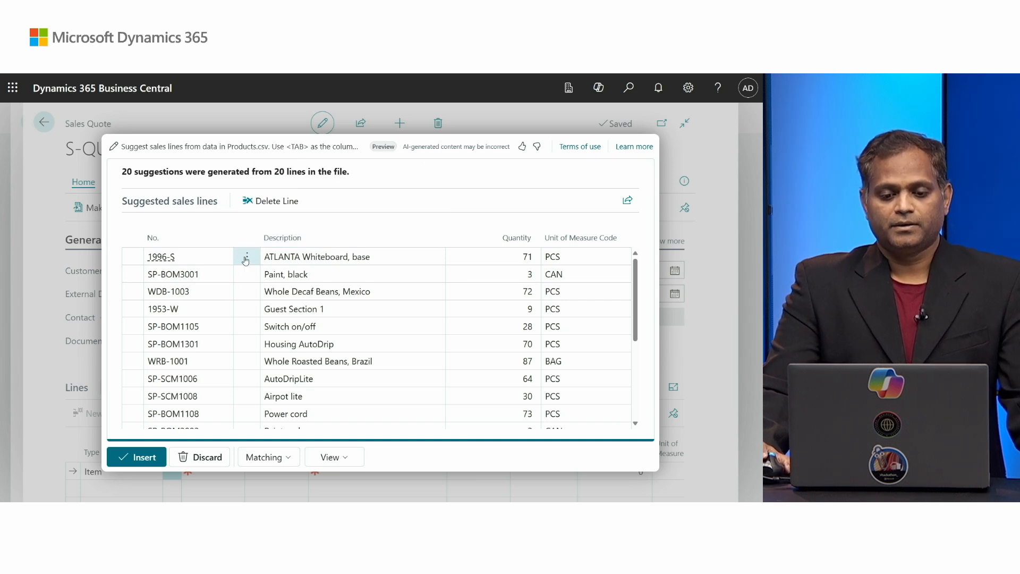
pyautogui.doubleClick(317, 255)
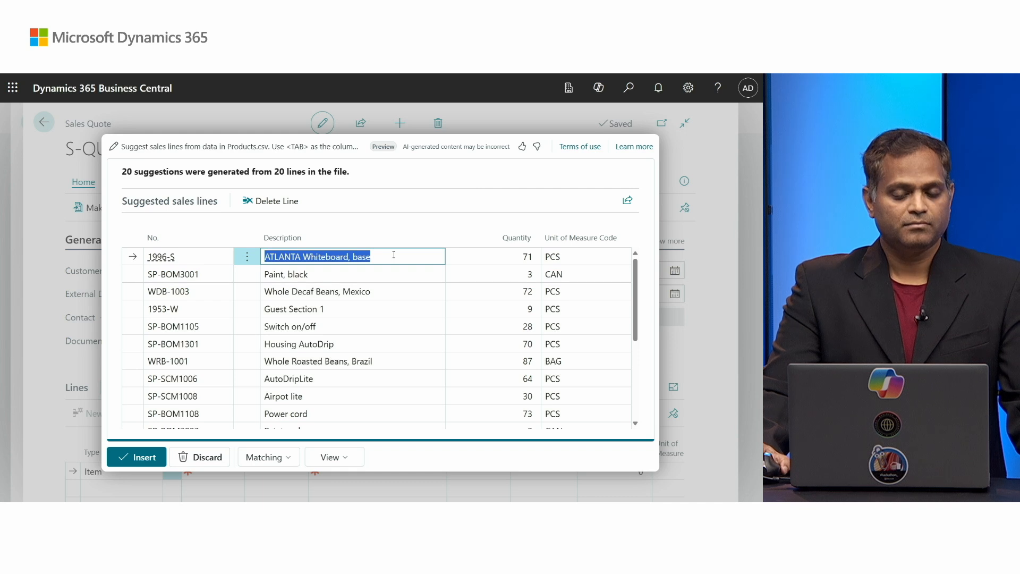
pyautogui.click(507, 256)
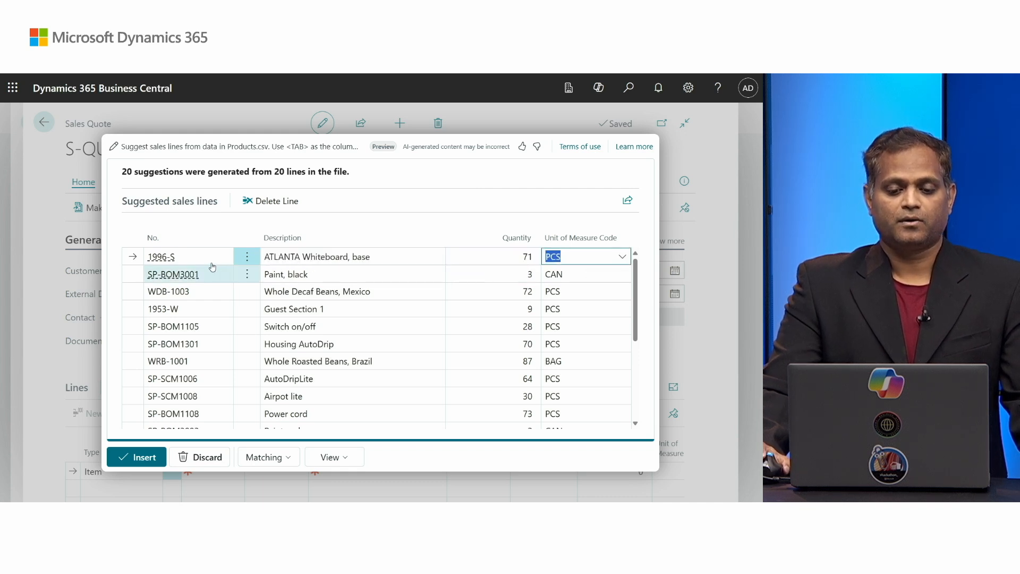
pyautogui.click(247, 256)
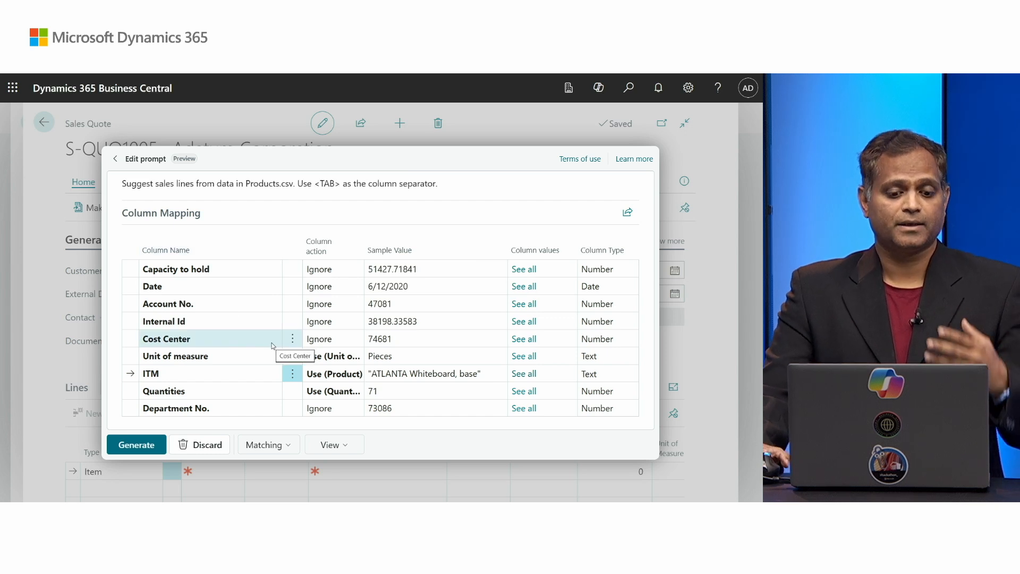
pyautogui.moveTo(147, 427)
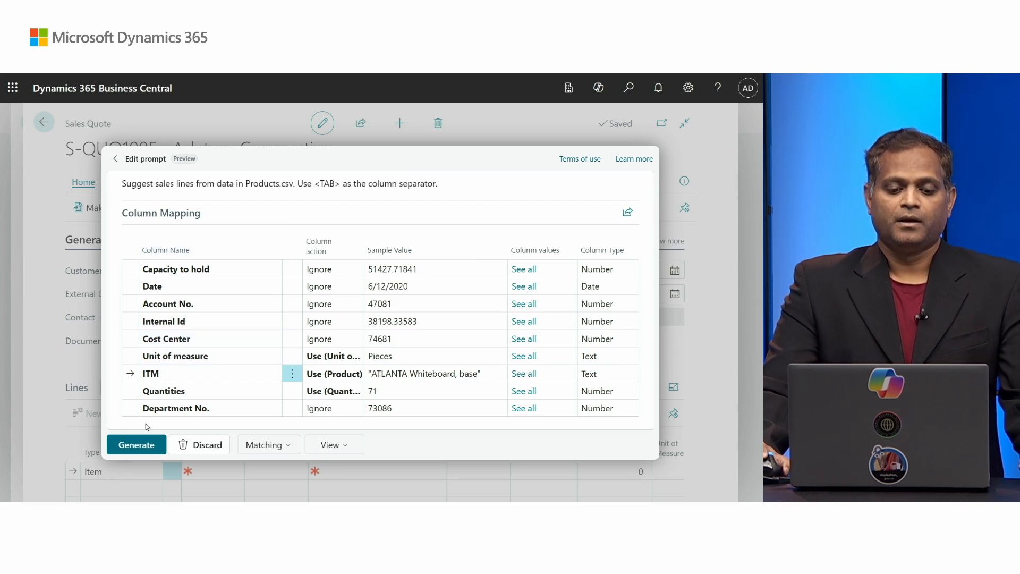
pyautogui.click(136, 444)
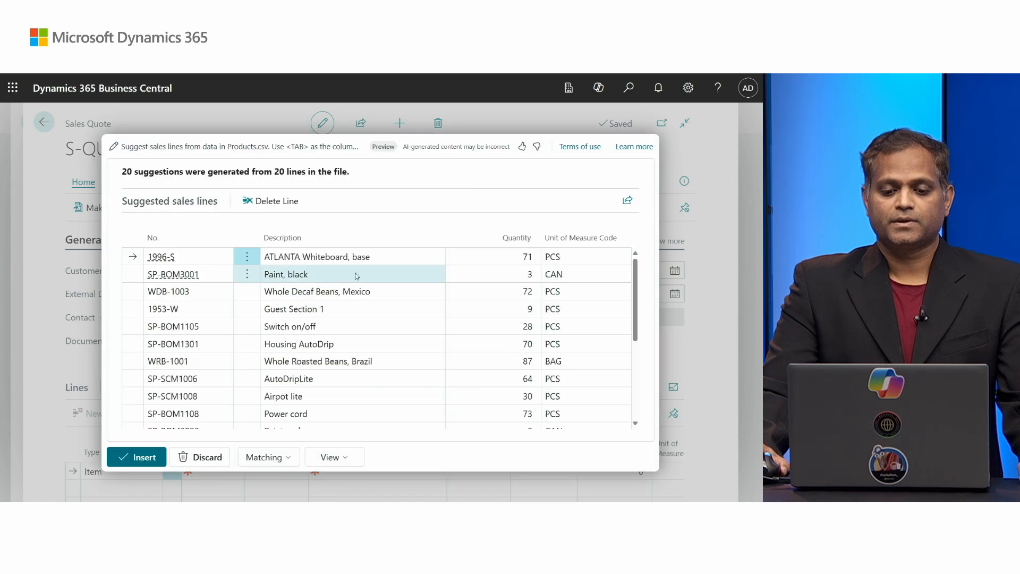
pyautogui.click(318, 362)
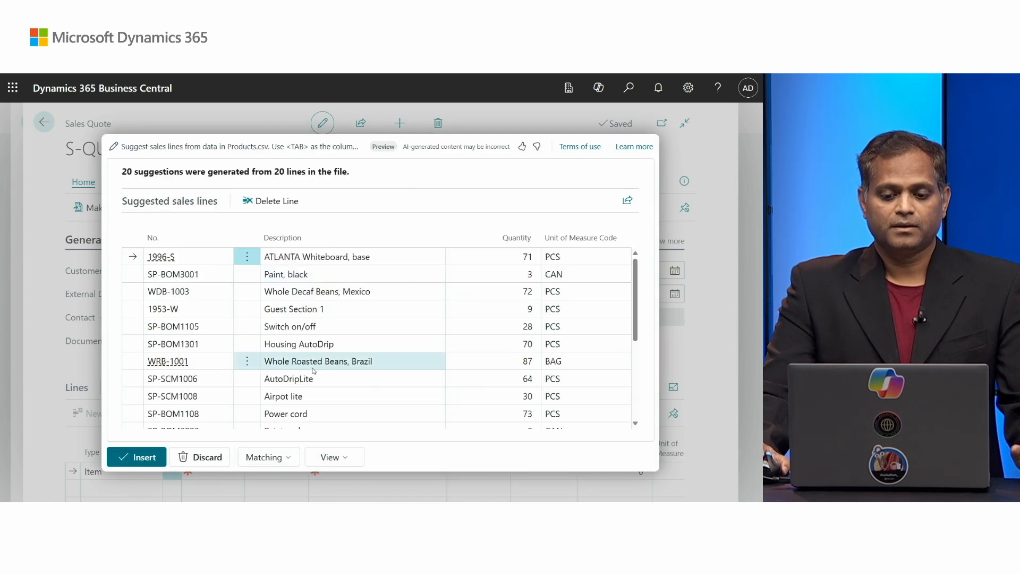
pyautogui.click(136, 456)
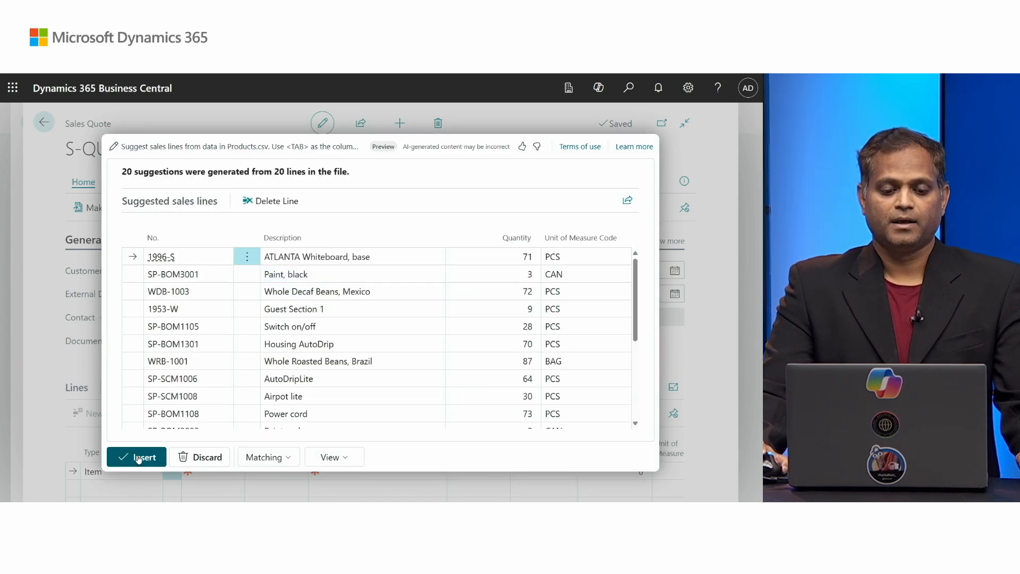
# - Insert the Products.csv suggestions into S-QUO1005 and review lines starting with 71 ATLANTA Whiteboards
pyautogui.click(136, 456)
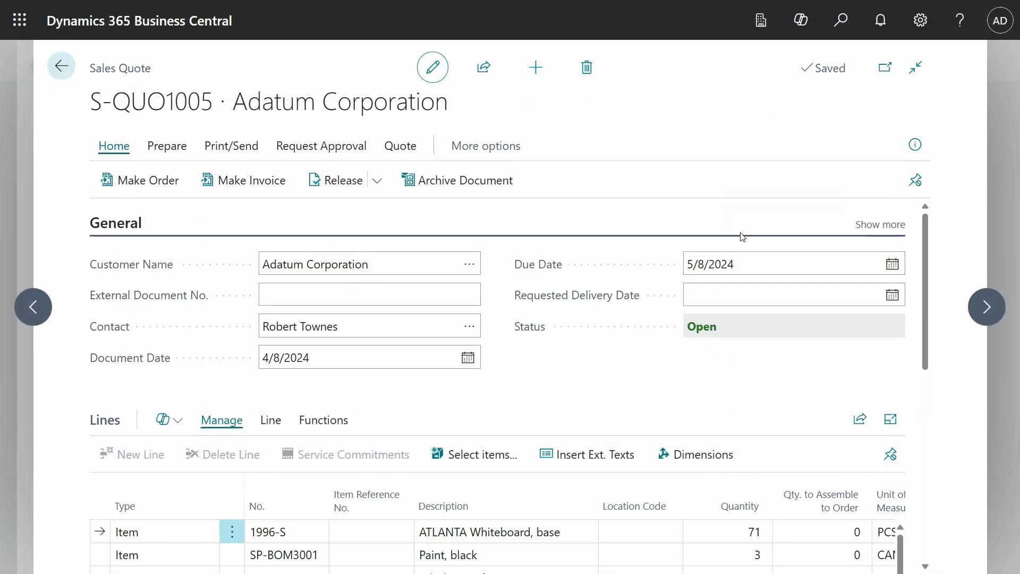
pyautogui.scroll(-3)
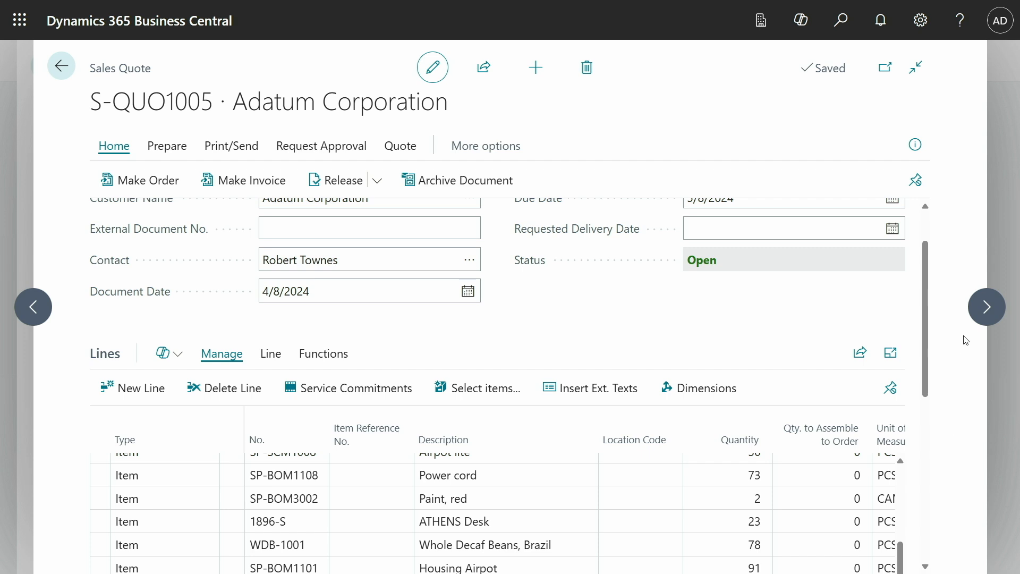